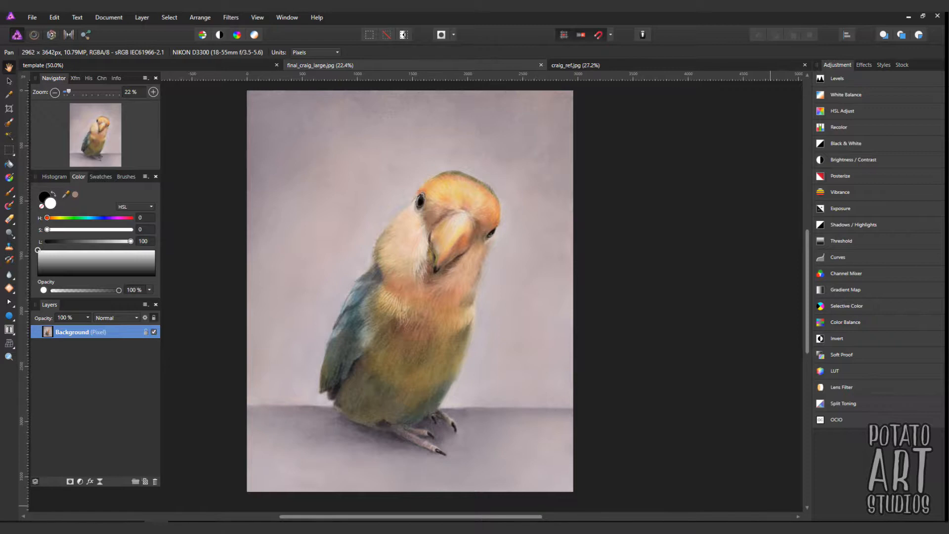
mouse_move(575, 65)
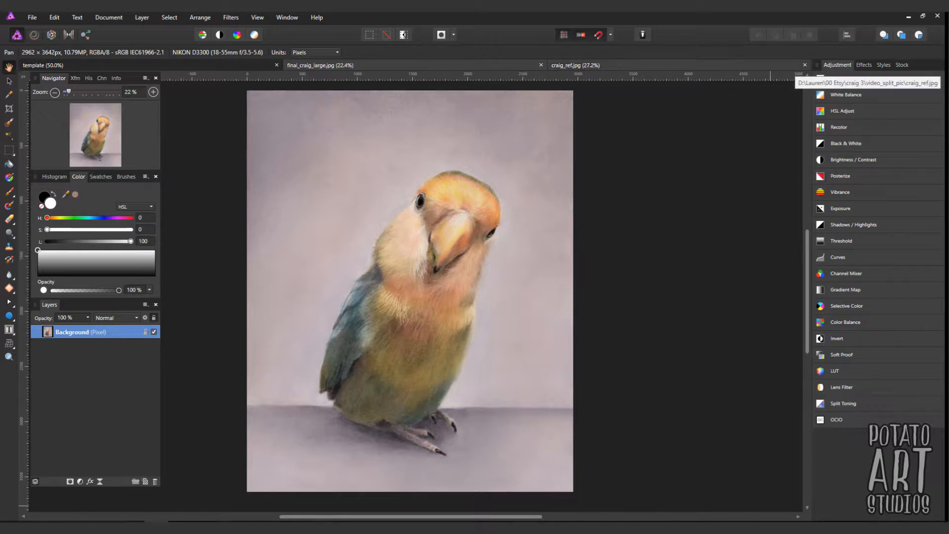
Set up a new pixel layer and the Paint Brush for marking up the bird photo
click(575, 64)
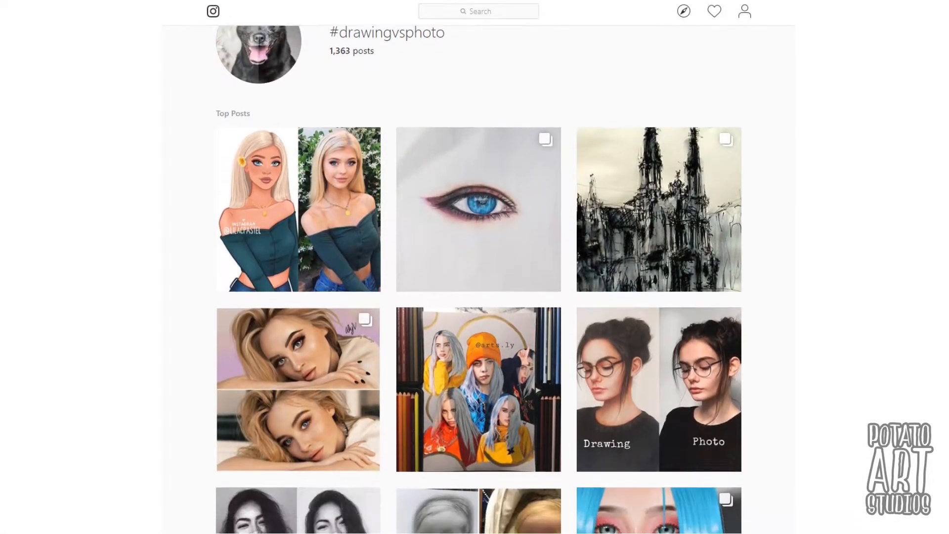
scroll(down, 3)
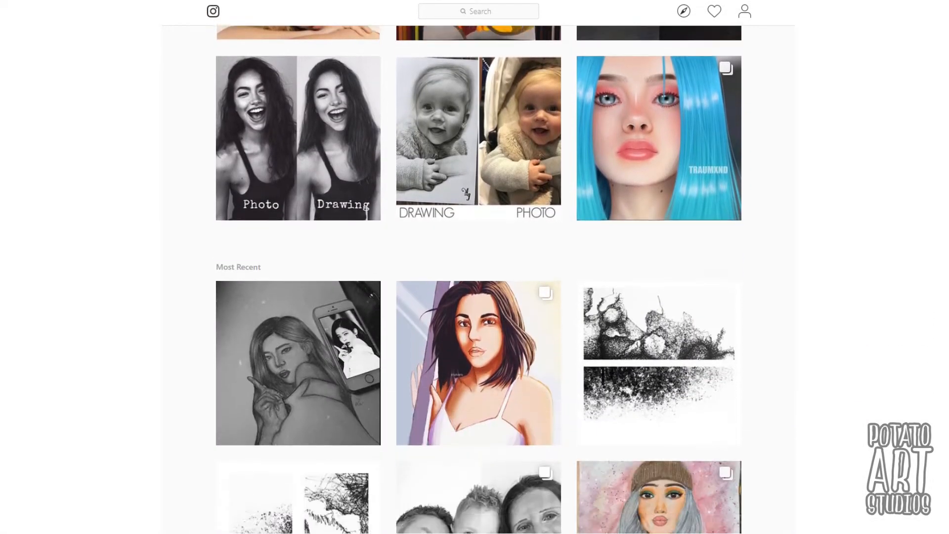
scroll(down, 3)
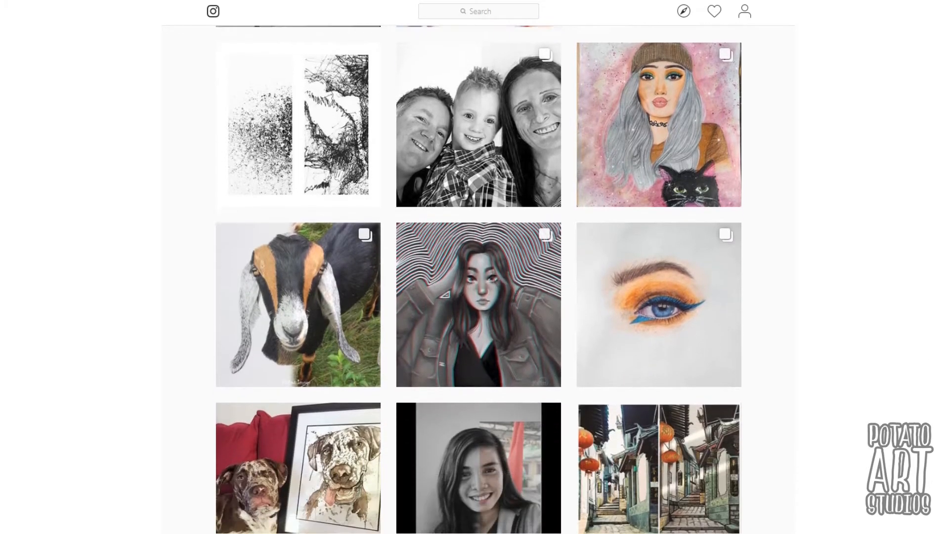
click(297, 304)
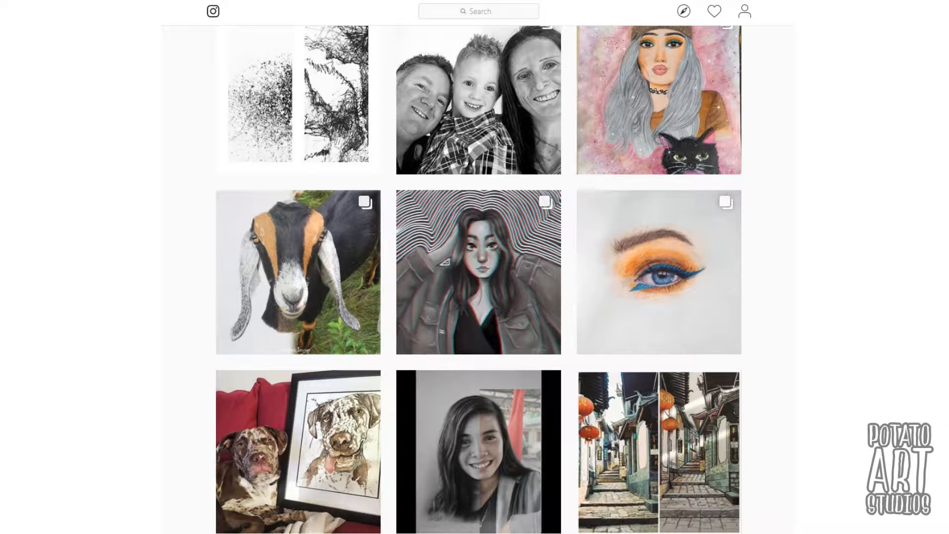
scroll(down, 3)
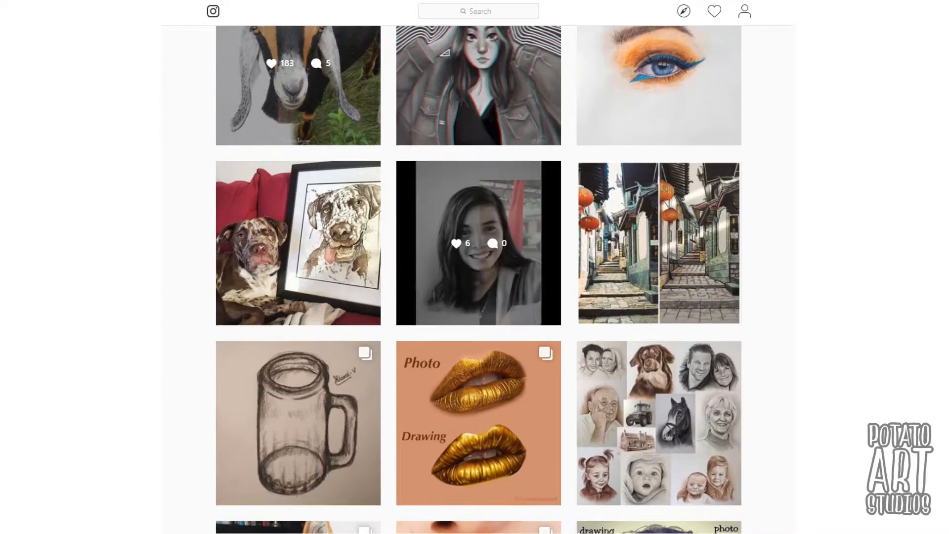
click(477, 243)
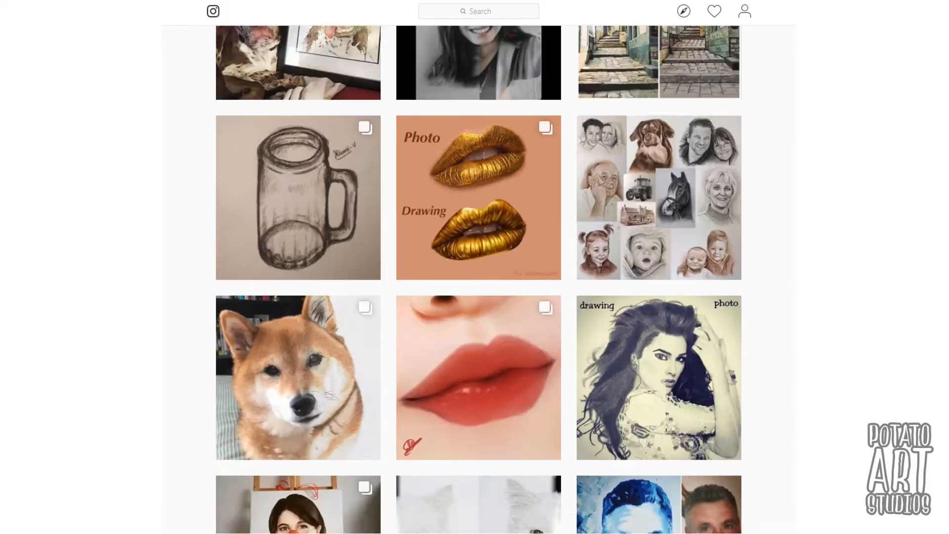
scroll(down, 3)
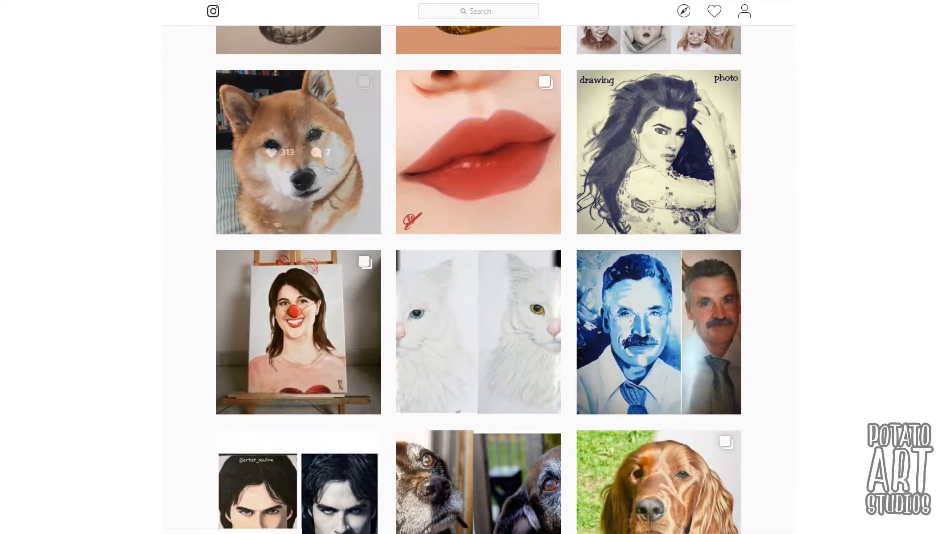
click(297, 151)
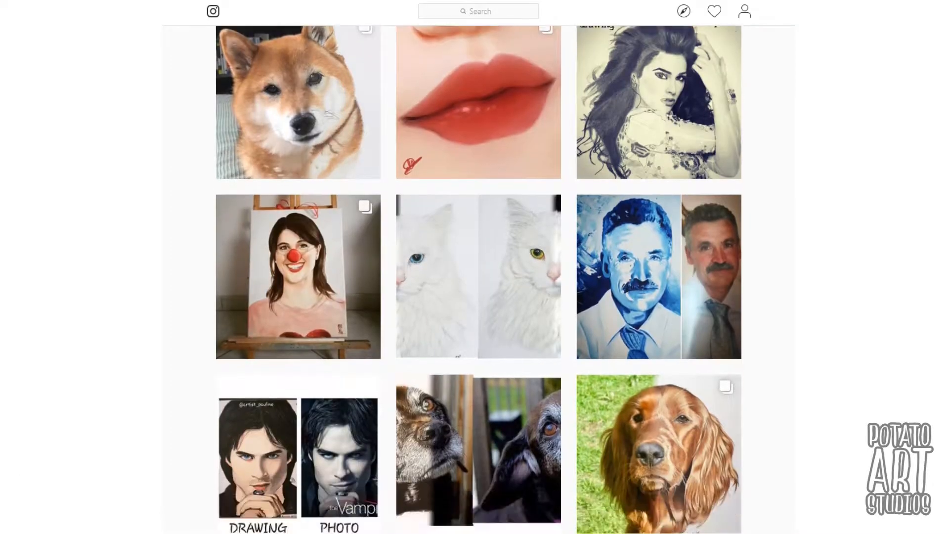
scroll(down, 3)
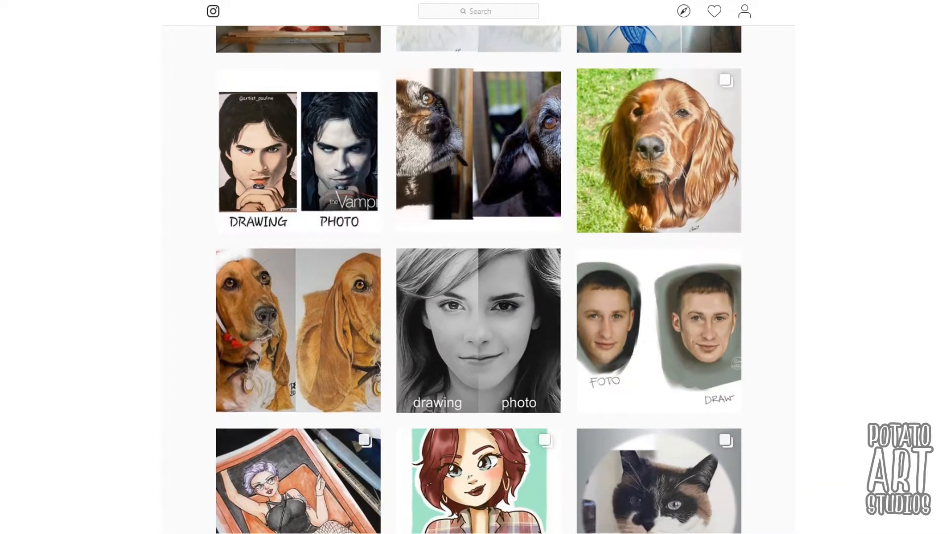
click(658, 151)
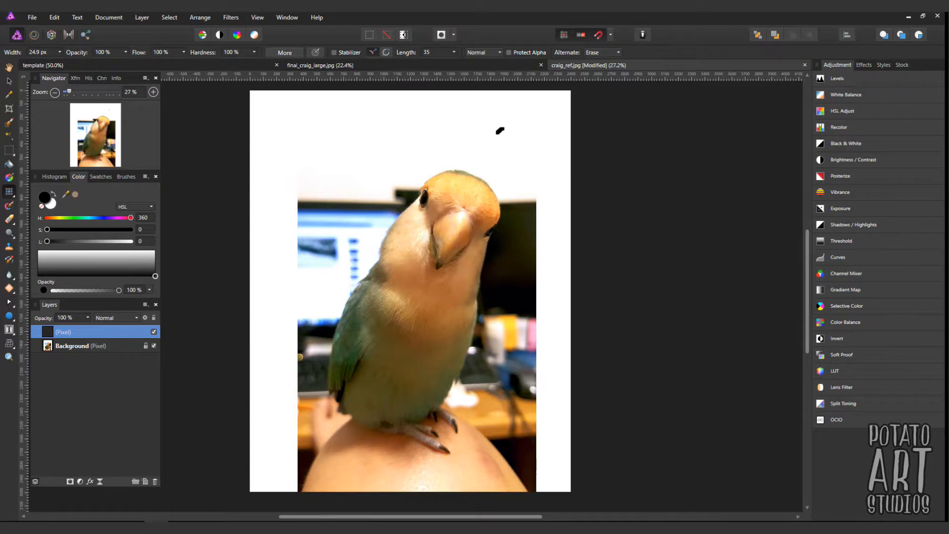
Paint a black diagonal split line through the bird, then hide the annotation strokes
drag(501, 128, 368, 399)
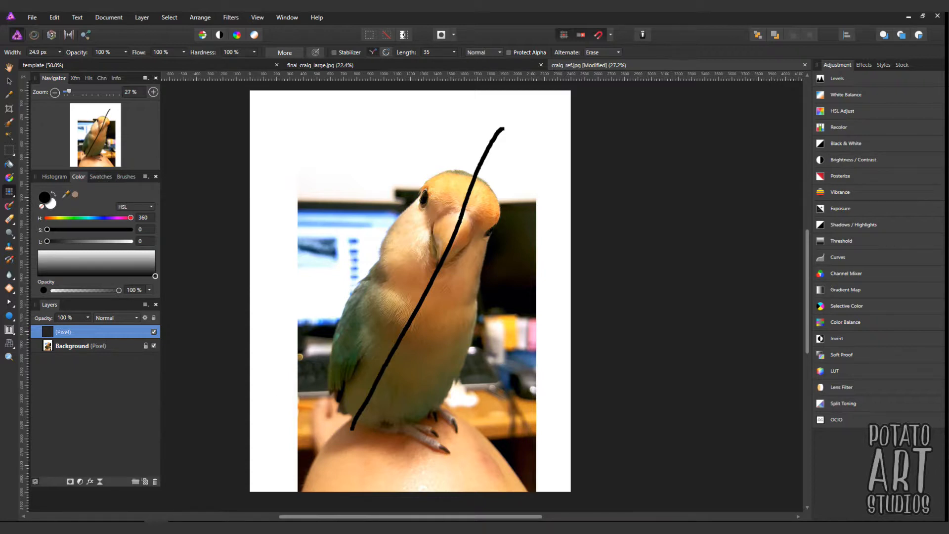
drag(47, 228, 99, 229)
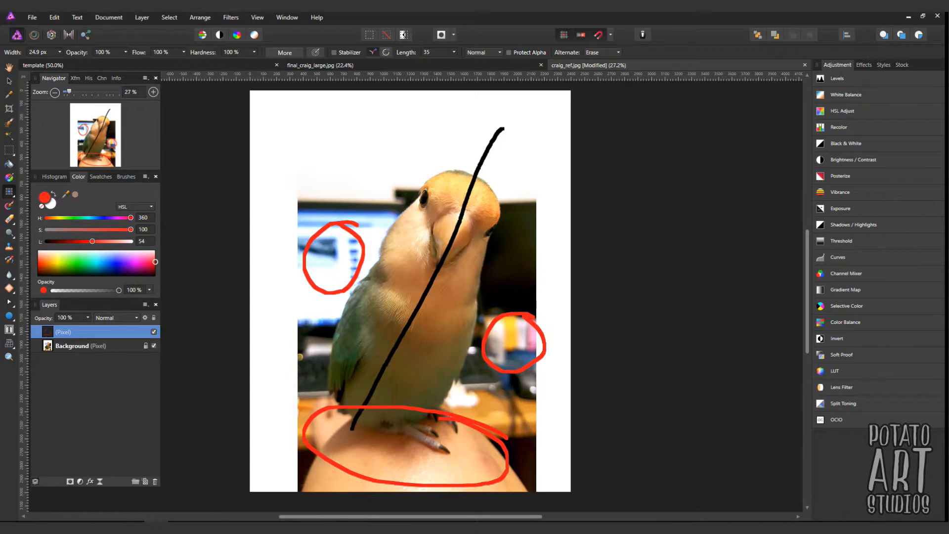
click(154, 332)
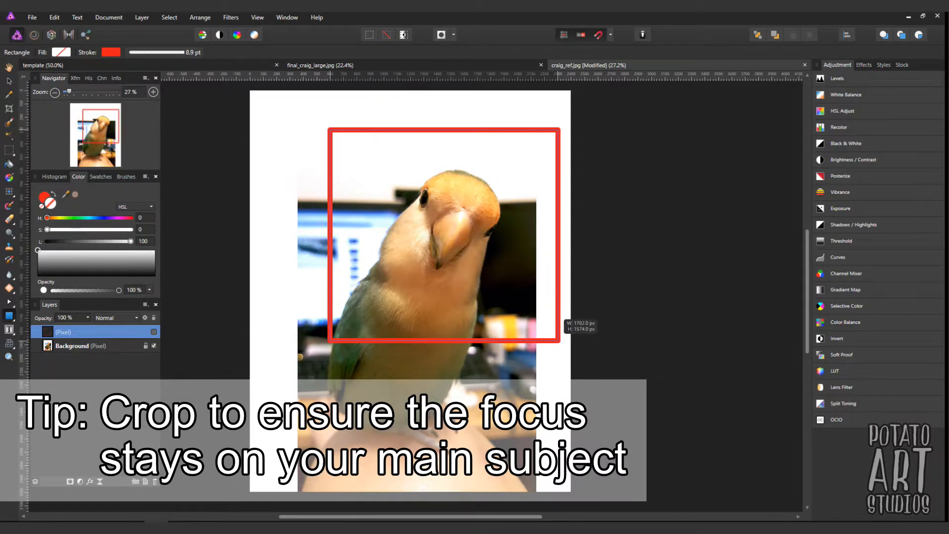
Draw a red box framing the bird's head and a diagonal line across it
drag(417, 267, 512, 147)
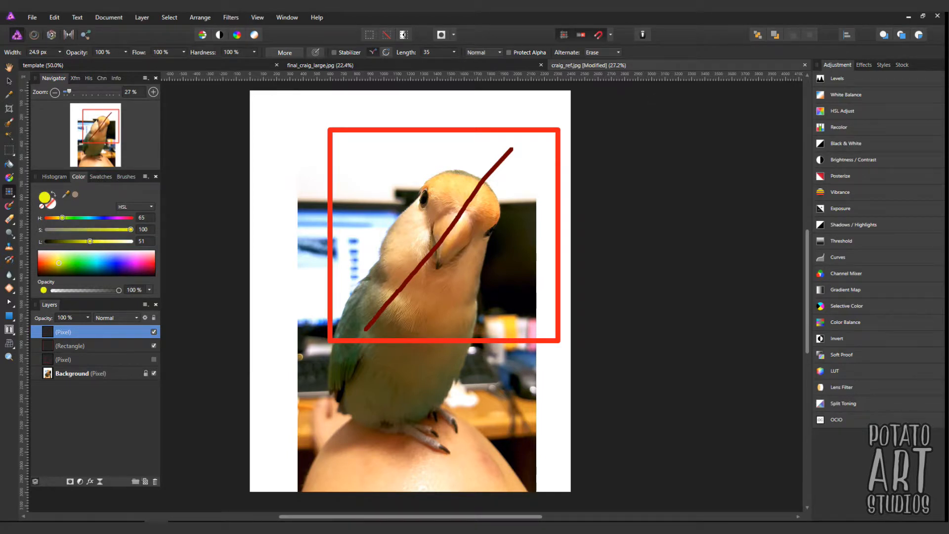
drag(339, 182, 454, 154)
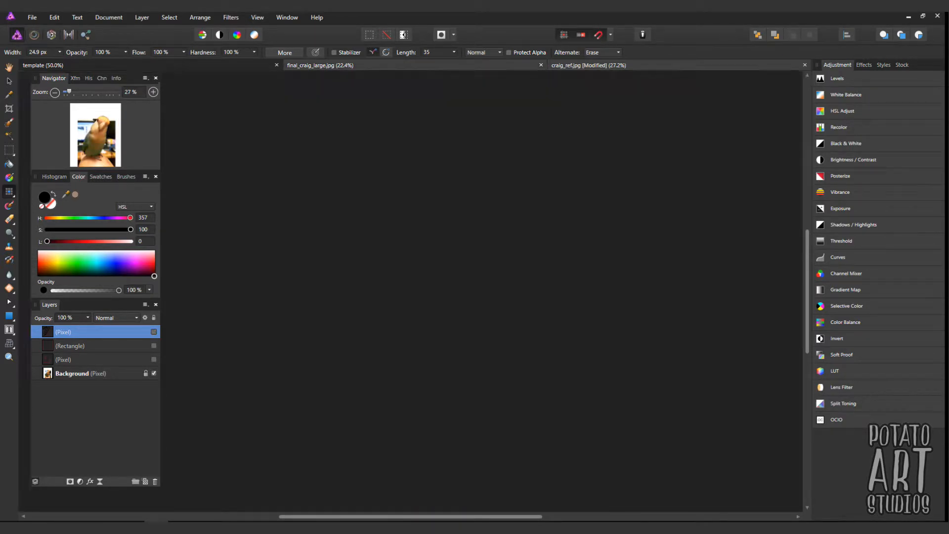
Switch to the final_craig_large.jpg bird drawing document
click(586, 64)
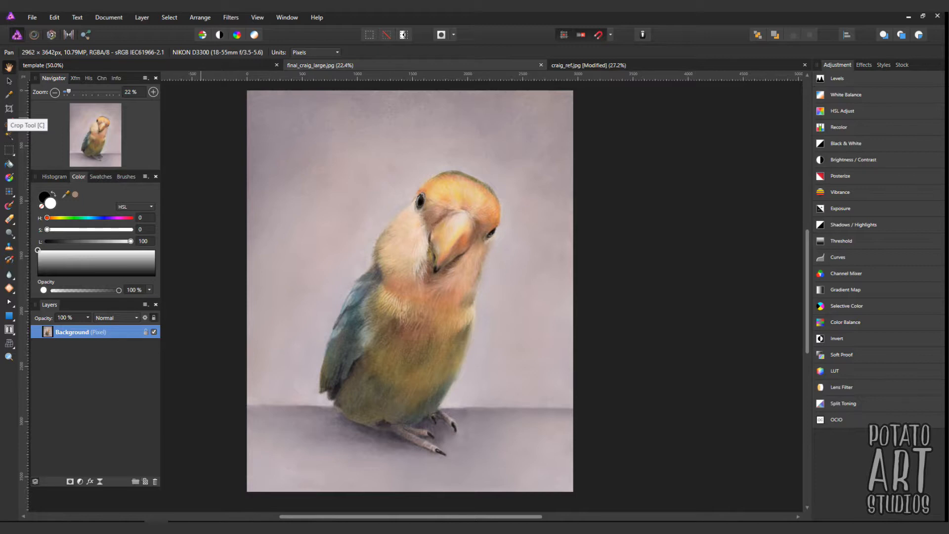
Choose the Crop Tool and constrain its Mode to a 1:1 square
click(9, 109)
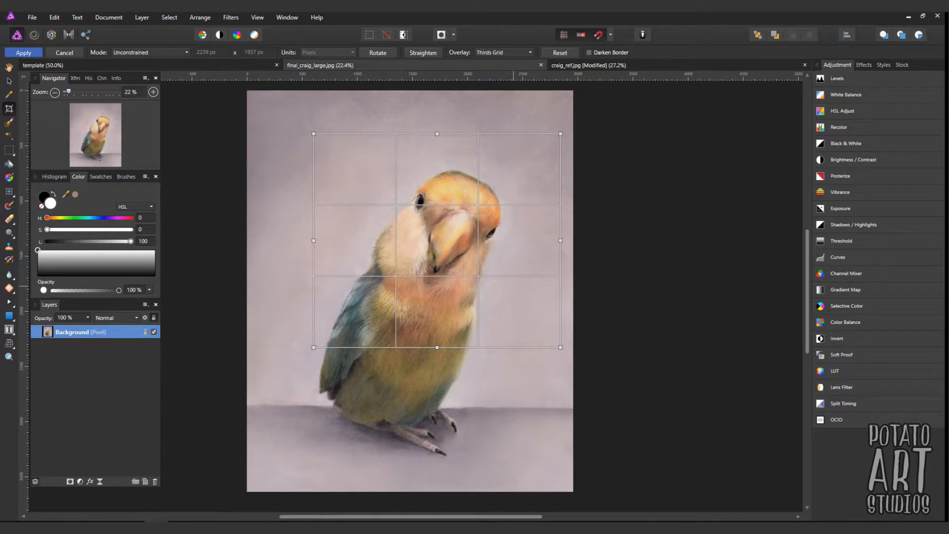
click(148, 52)
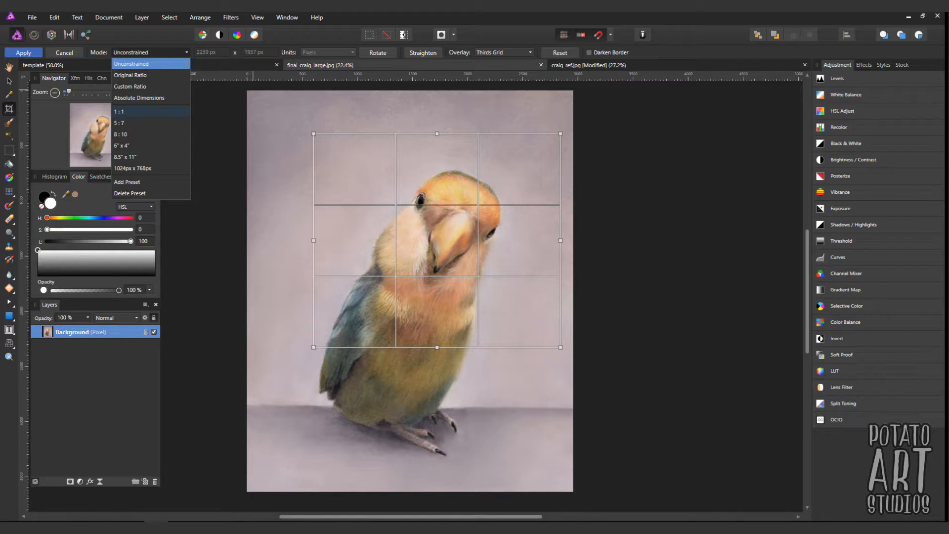
click(120, 111)
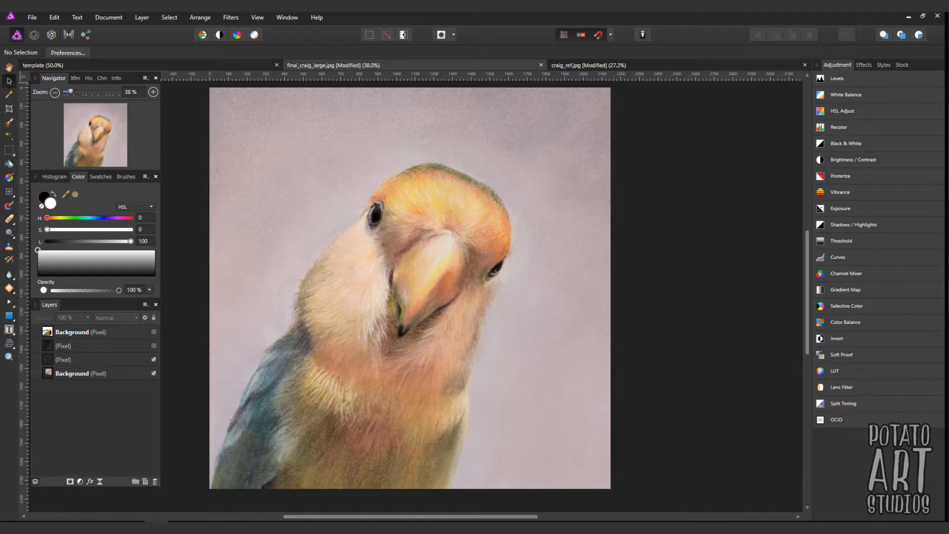
Apply the square crop and show the photo layer above the drawing
click(9, 80)
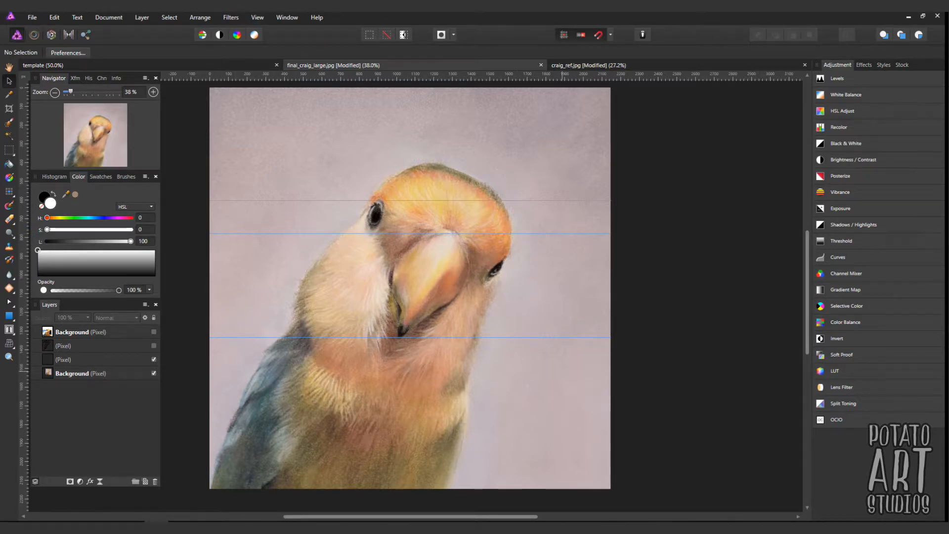
click(153, 332)
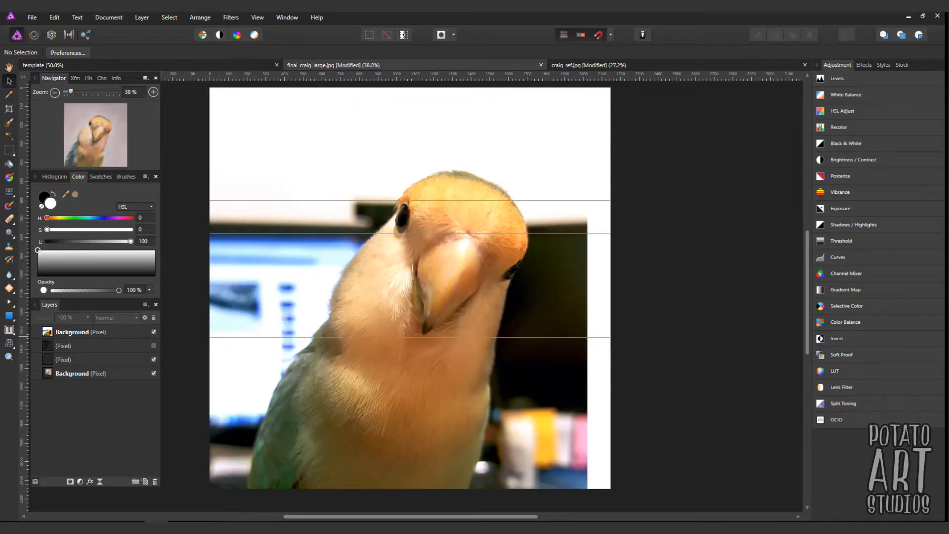
Select the photo layer and nudge it so the bird lines up with the guides
click(72, 331)
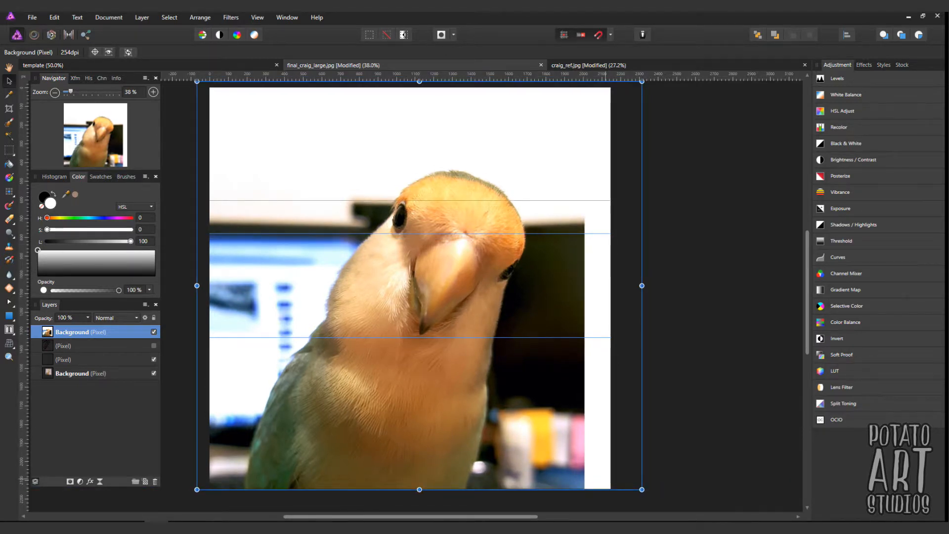
drag(642, 489, 648, 496)
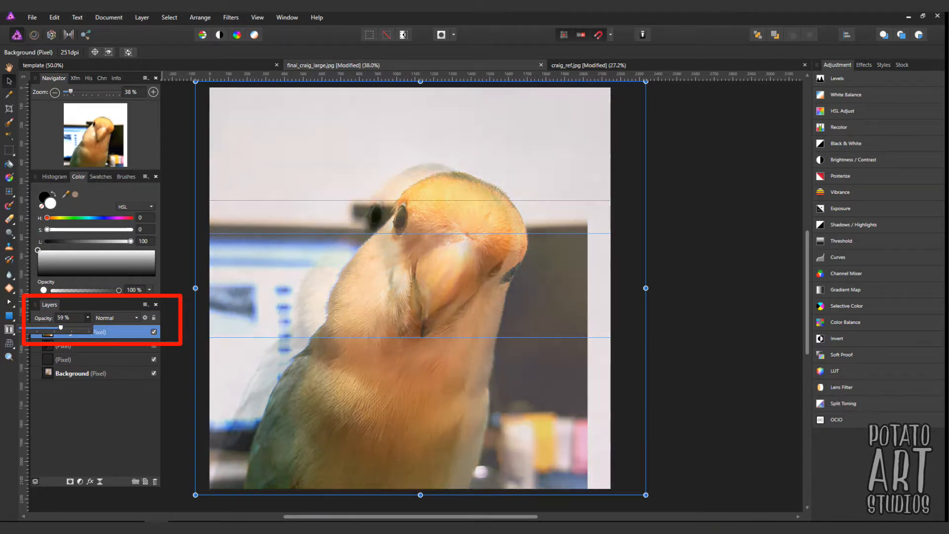
Fade the photo layer's opacity to check alignment, then bring it back to 100%
drag(59, 329, 53, 328)
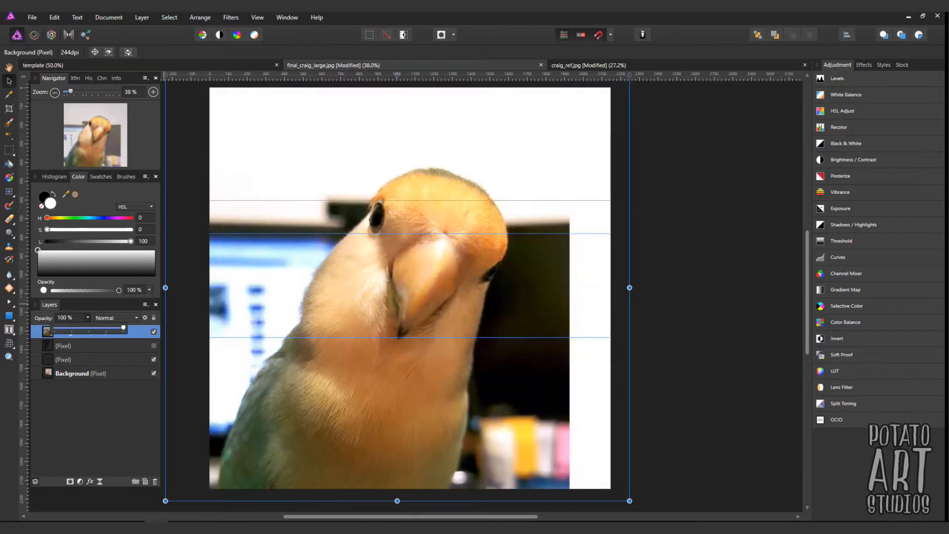
drag(123, 327, 83, 328)
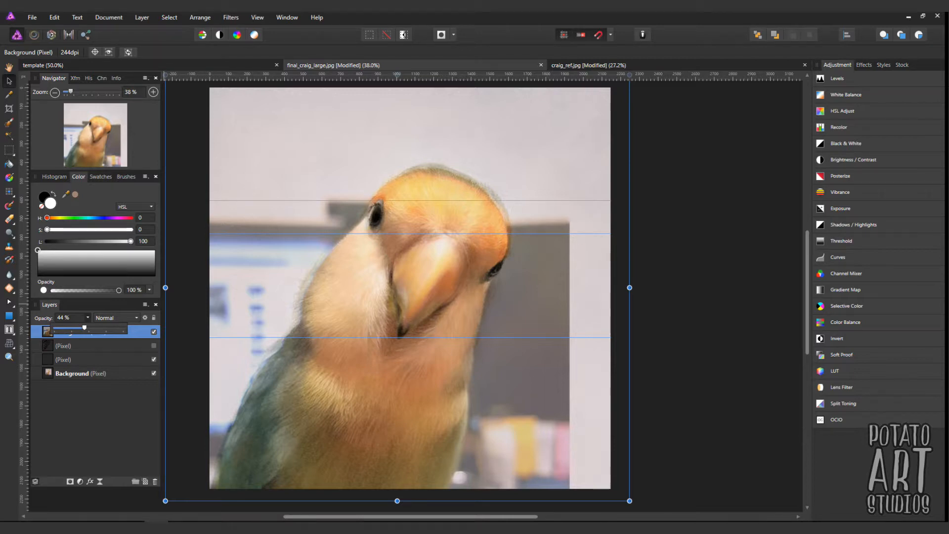
drag(84, 326, 123, 327)
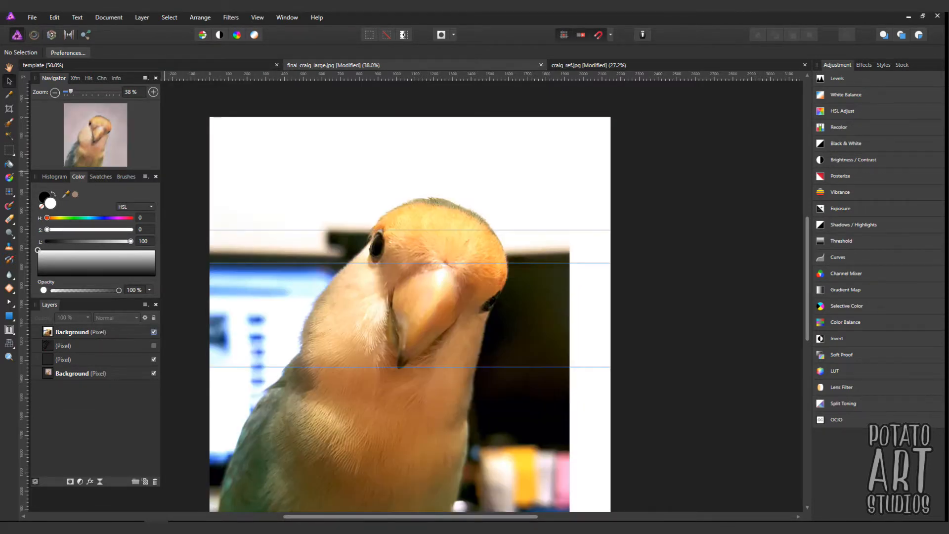
click(153, 331)
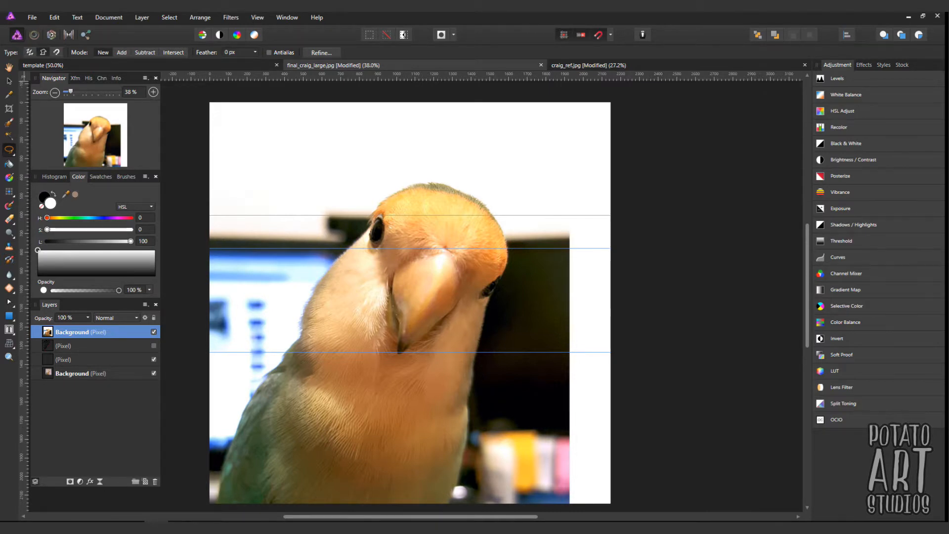
mouse_move(9, 149)
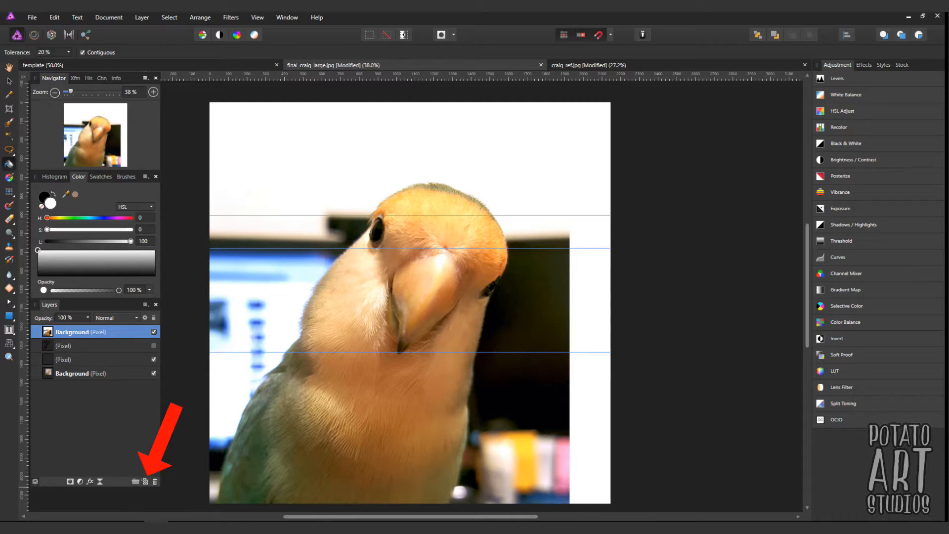
Add a blank pixel layer from the Layers panel's Add Pixel Layer button
click(144, 481)
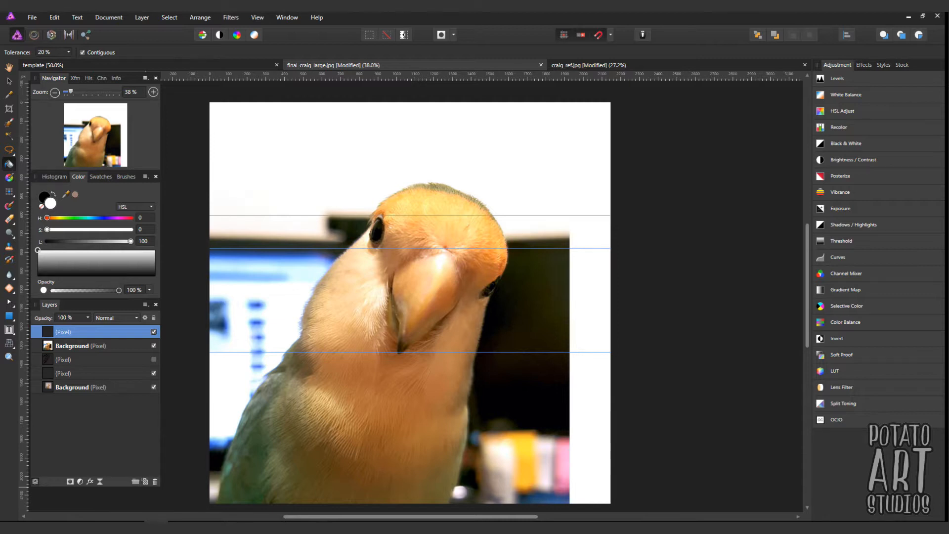
Draw a sharp linear white-to-black diagonal gradient from near the bird's eye
click(11, 177)
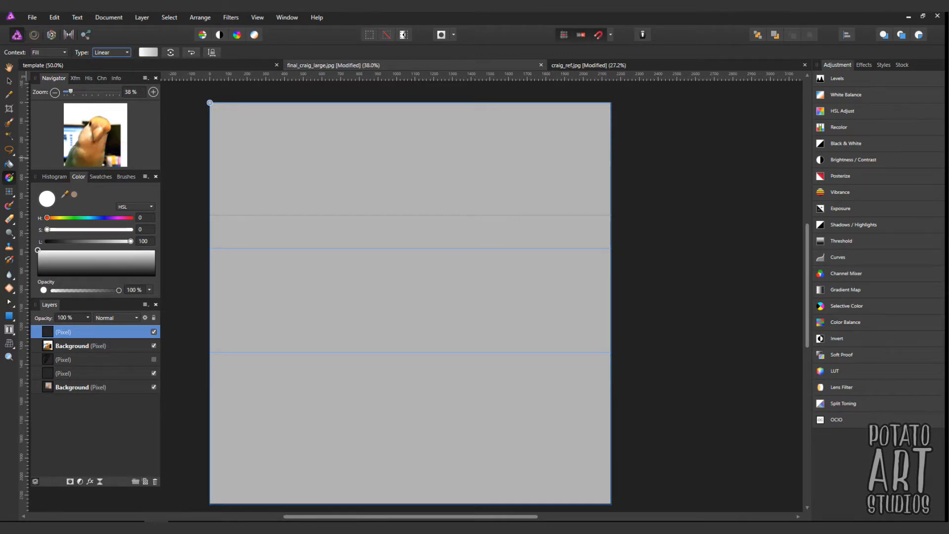
click(148, 52)
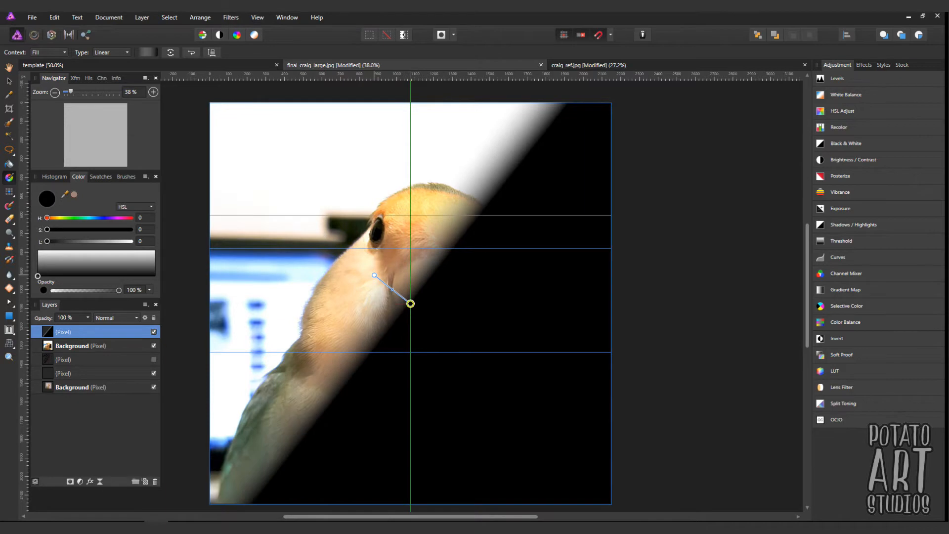
drag(410, 303, 410, 310)
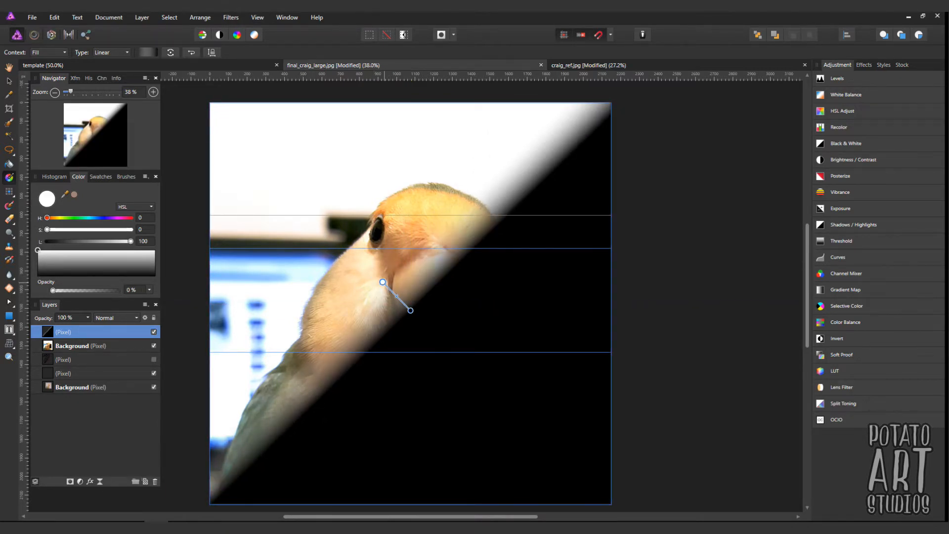
drag(382, 282, 332, 227)
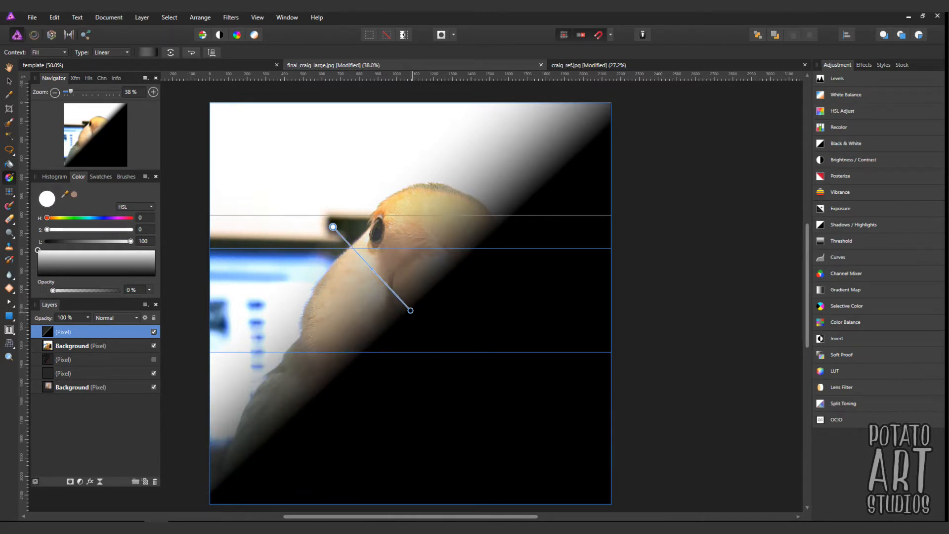
drag(410, 310, 525, 399)
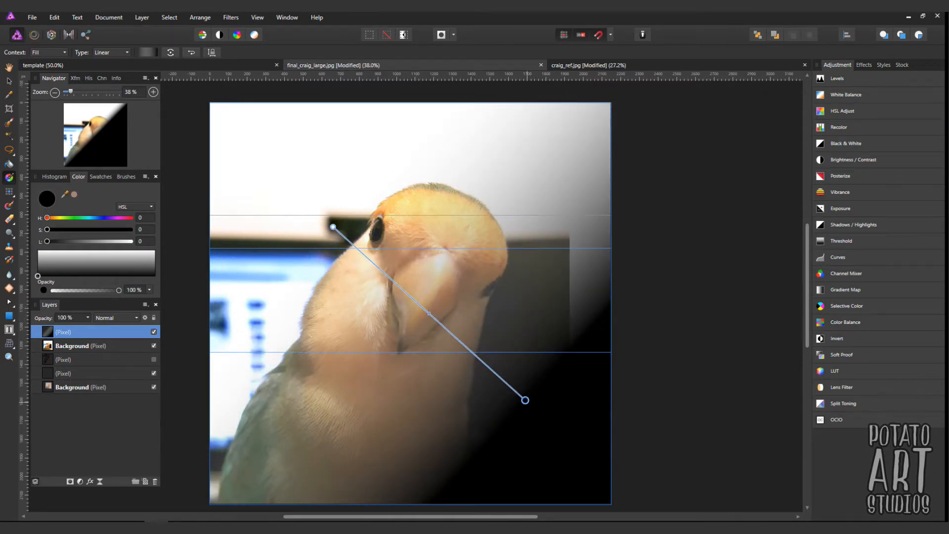
drag(524, 400, 409, 302)
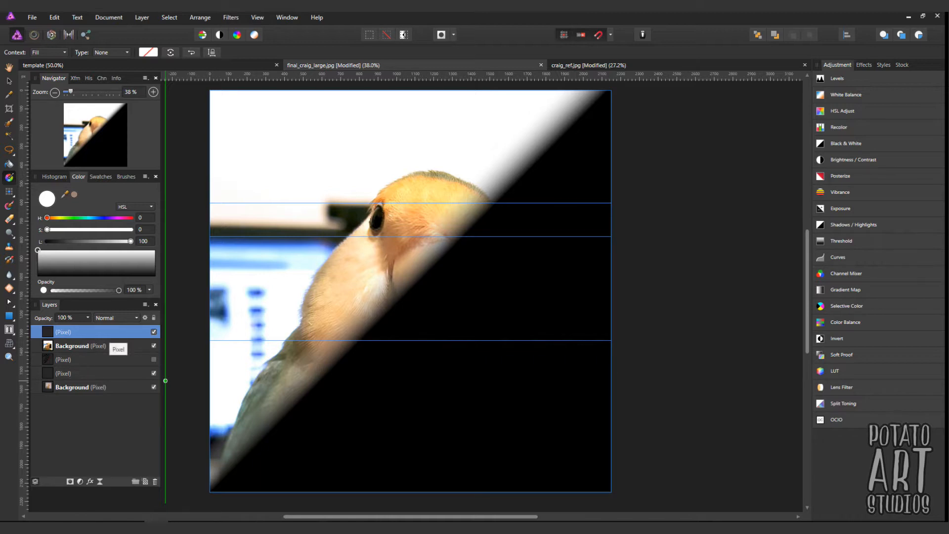
Open the gradient layer's context menu to mask it to the photo below
right_click(63, 332)
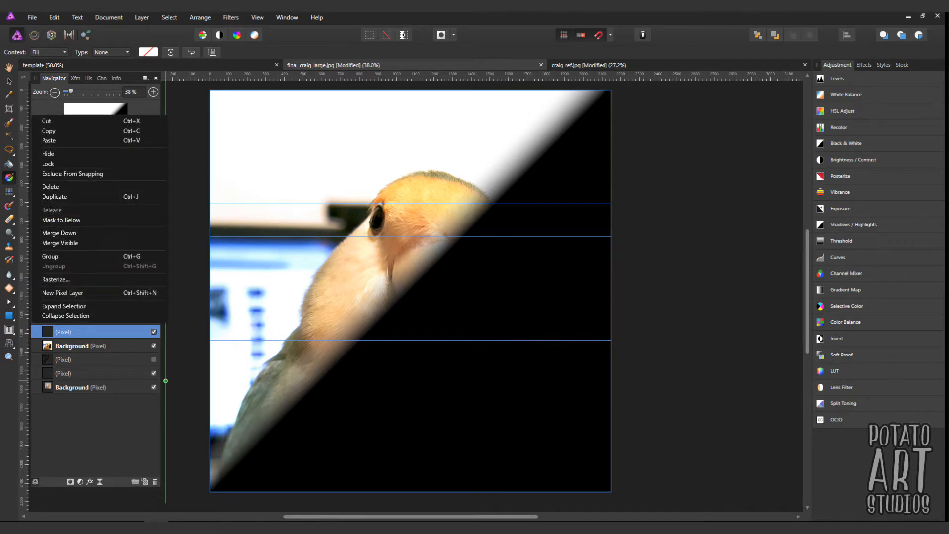
mouse_move(61, 219)
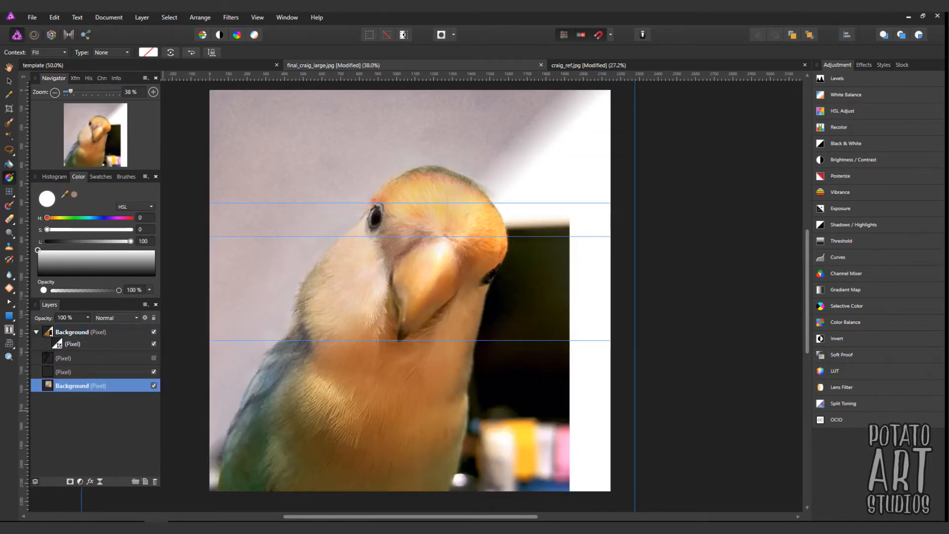
Make the mask gradient linear and redraw it diagonally so most of the bird photo shows
click(109, 52)
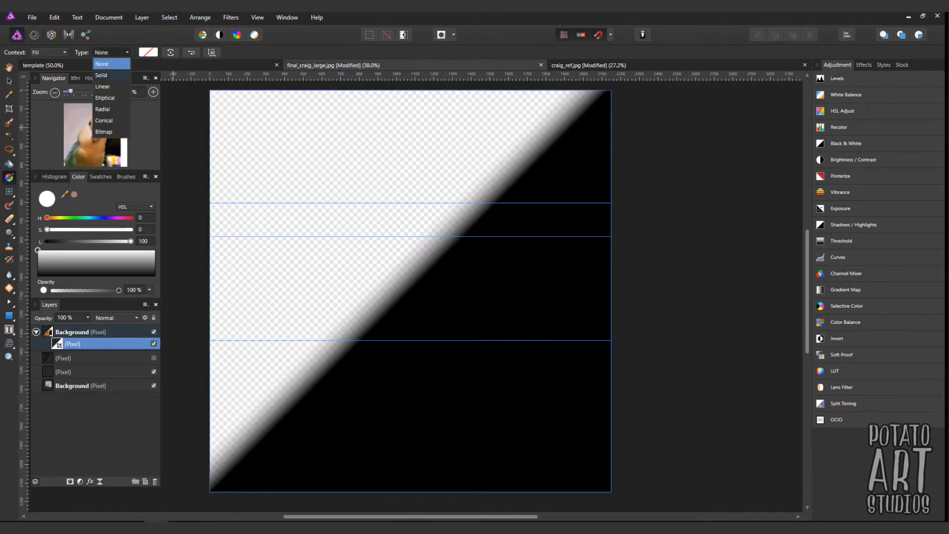
click(103, 86)
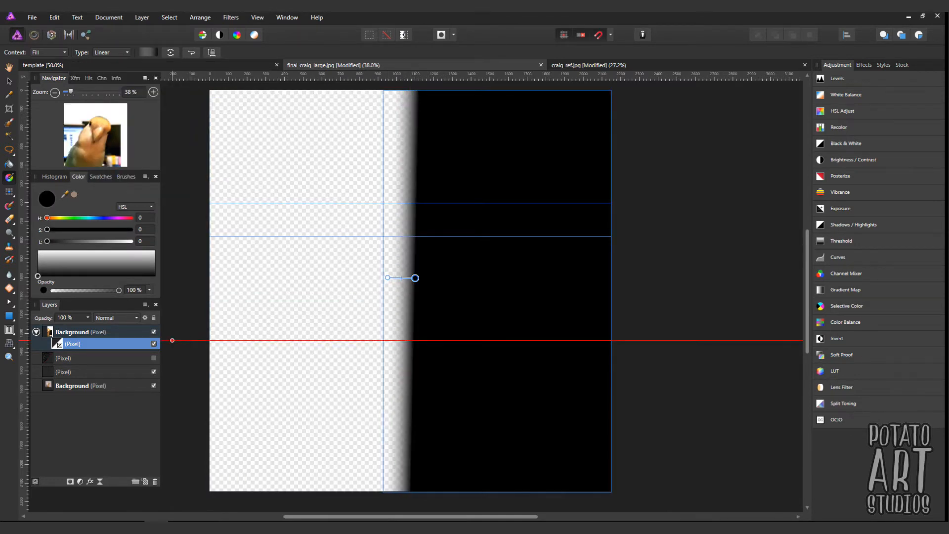
drag(415, 278, 409, 320)
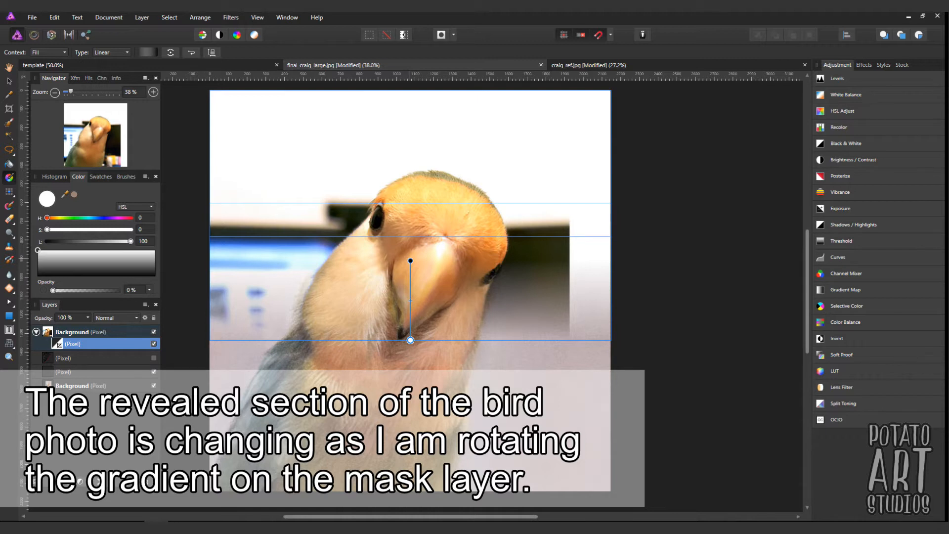
drag(411, 339, 463, 316)
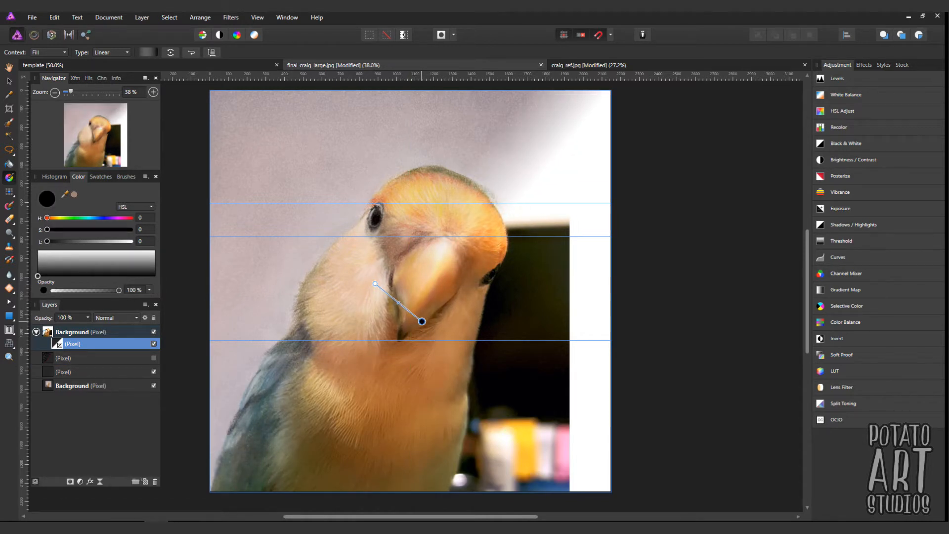
drag(421, 321, 422, 331)
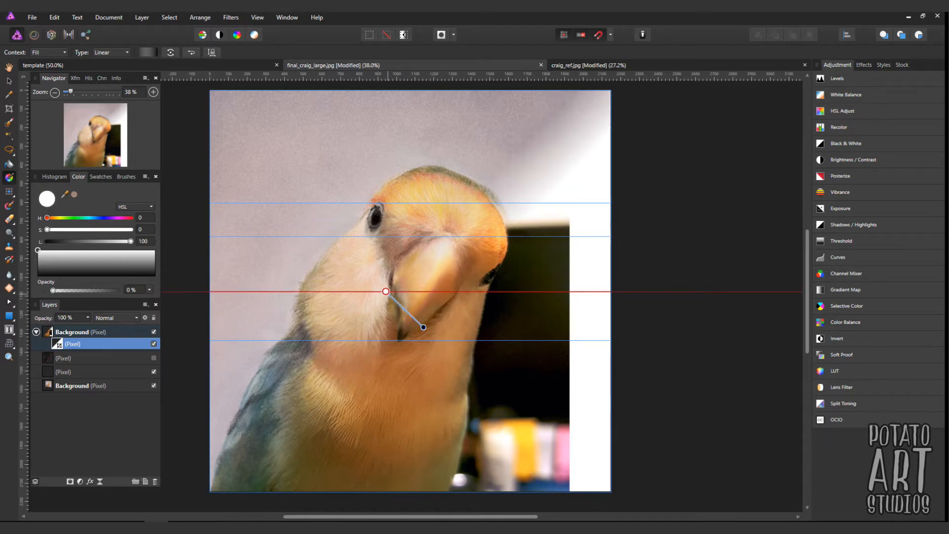
drag(386, 291, 399, 302)
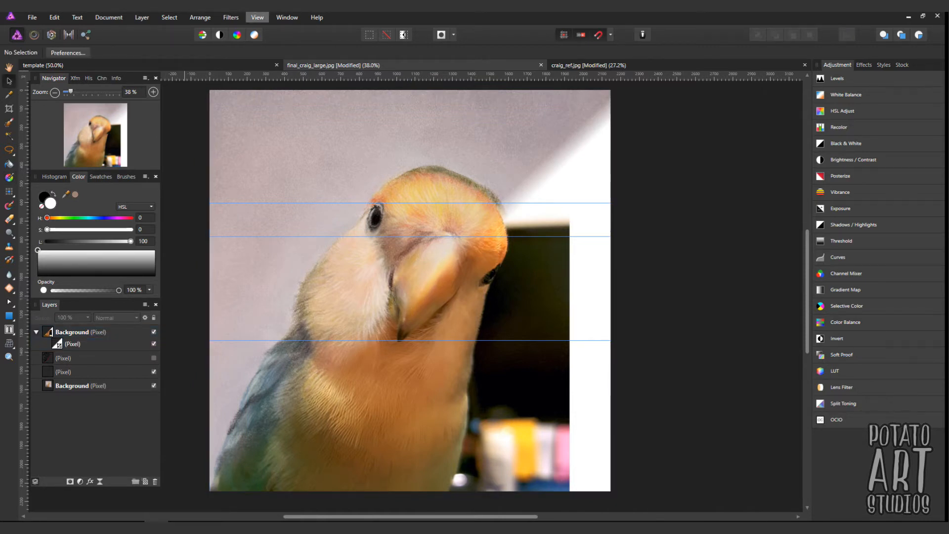
Hide guides on the composite and switch to the Drawing/Photo template document
click(257, 17)
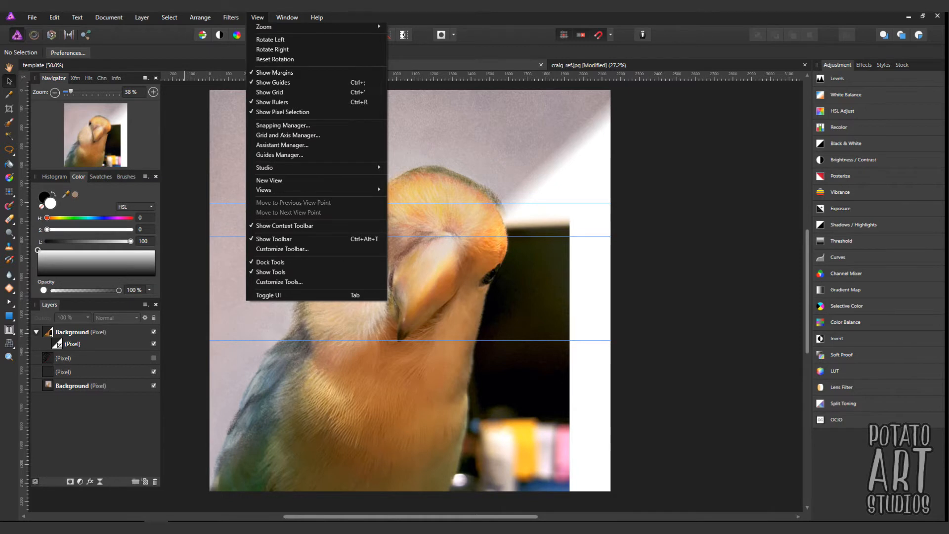
mouse_move(272, 82)
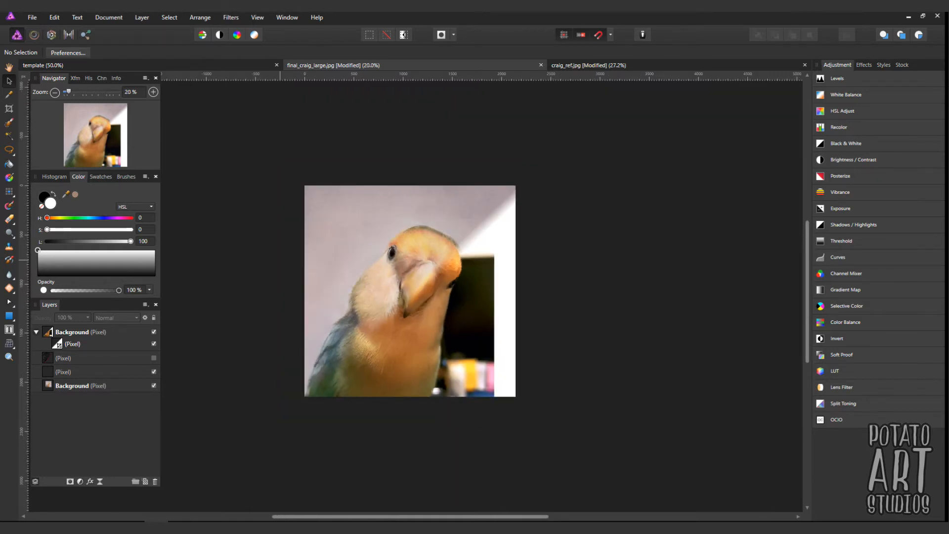
click(55, 92)
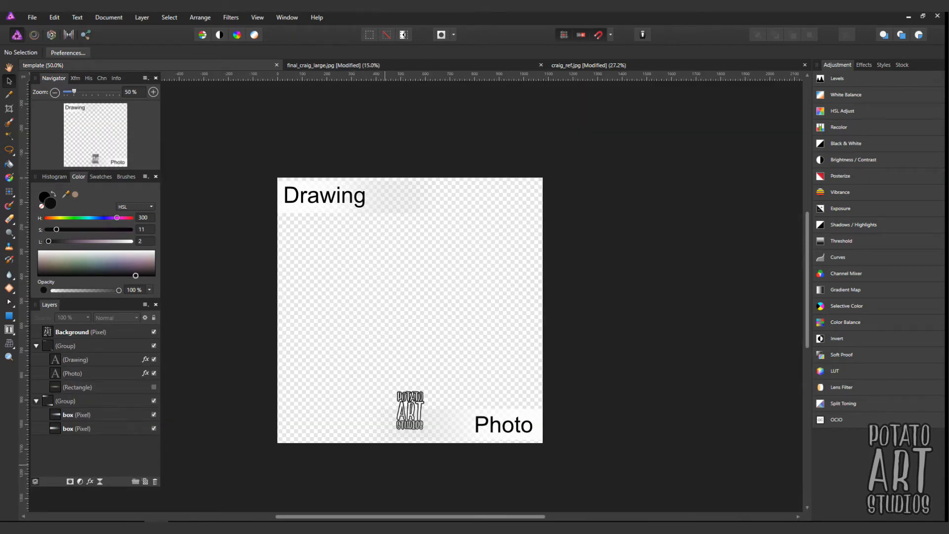
click(79, 331)
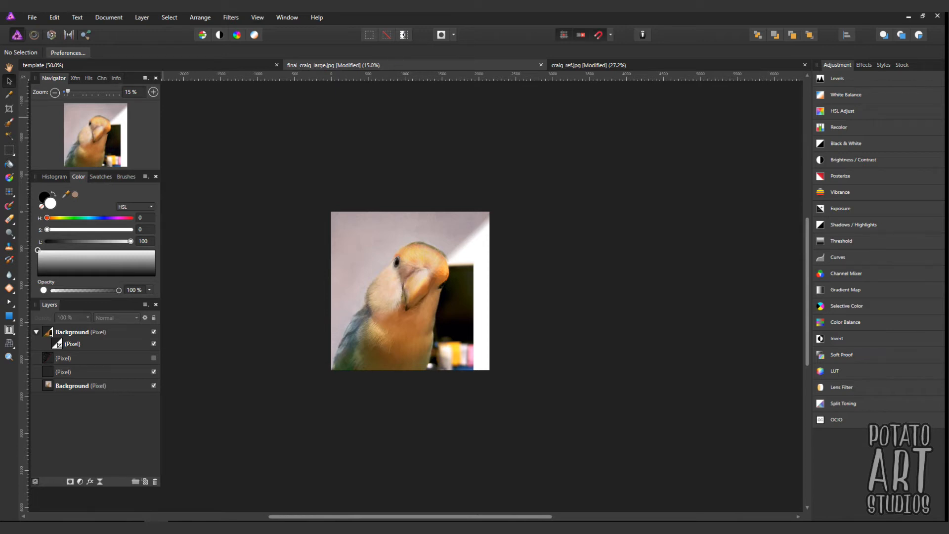
Save the bird composite as a new Affinity file named split_pic_large
click(31, 17)
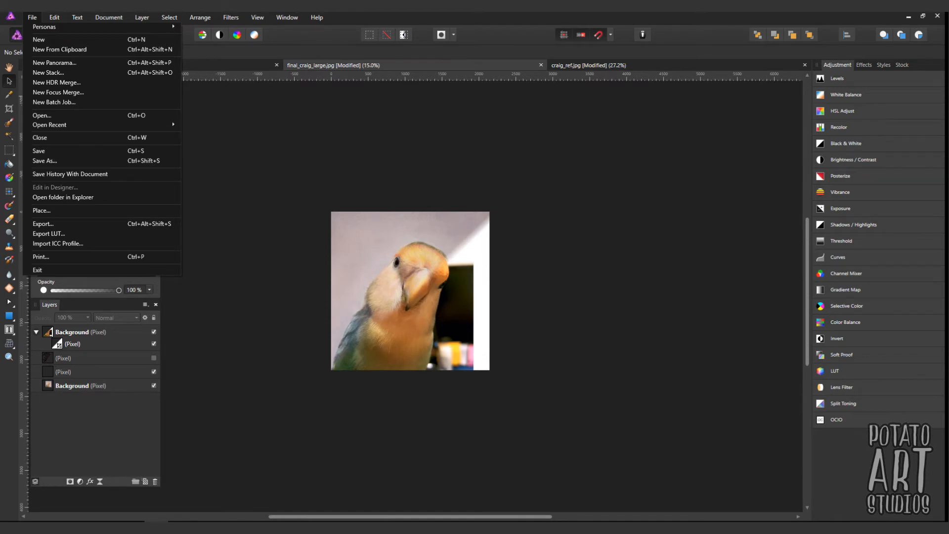
click(44, 160)
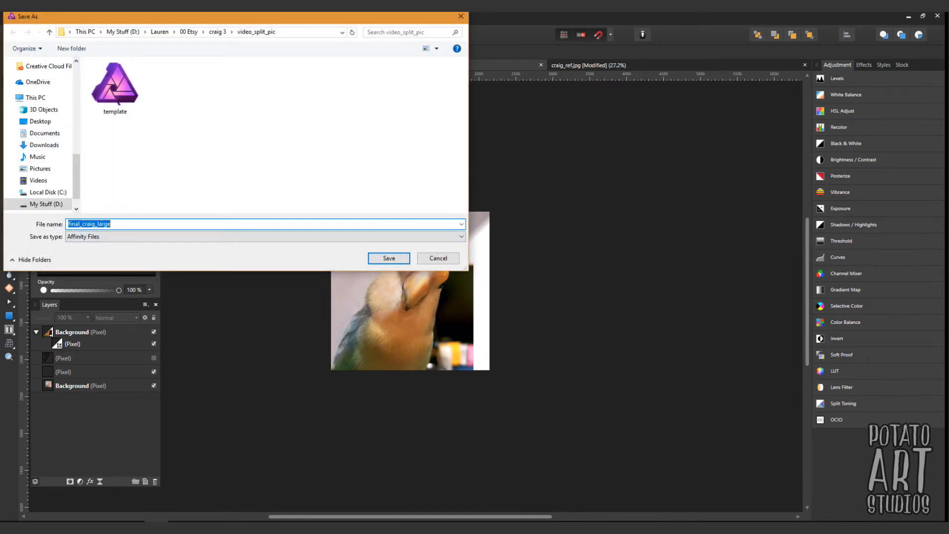
text(split_)
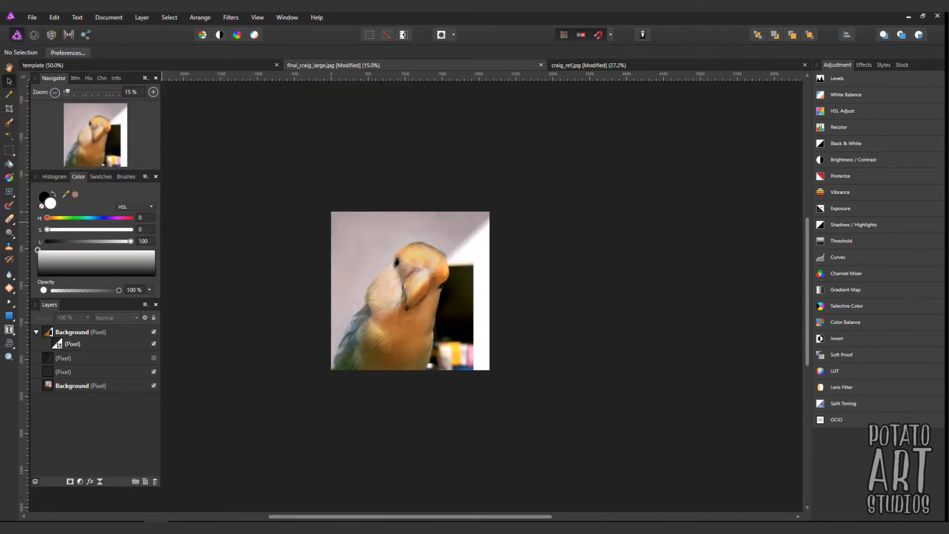
Resize the document to a smaller pixel size and save it as split_pic_small
click(109, 16)
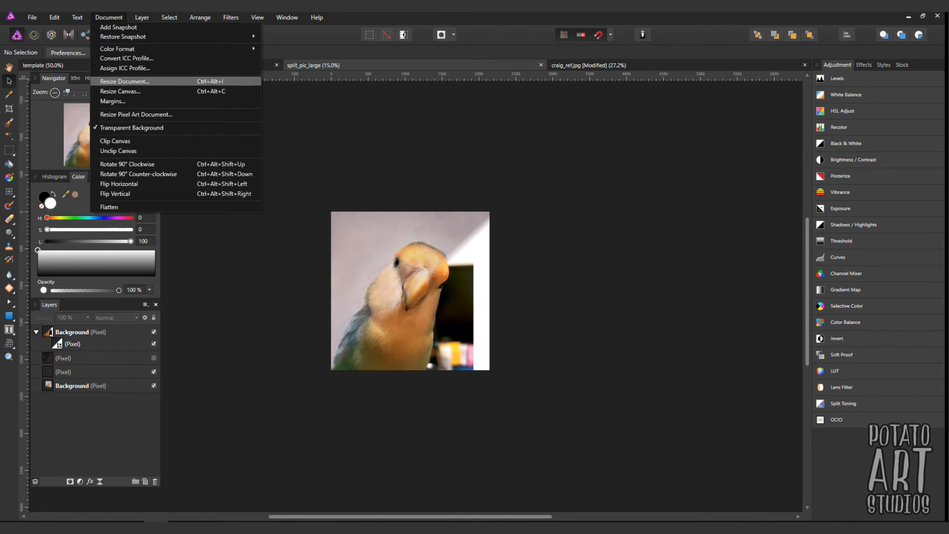
click(125, 82)
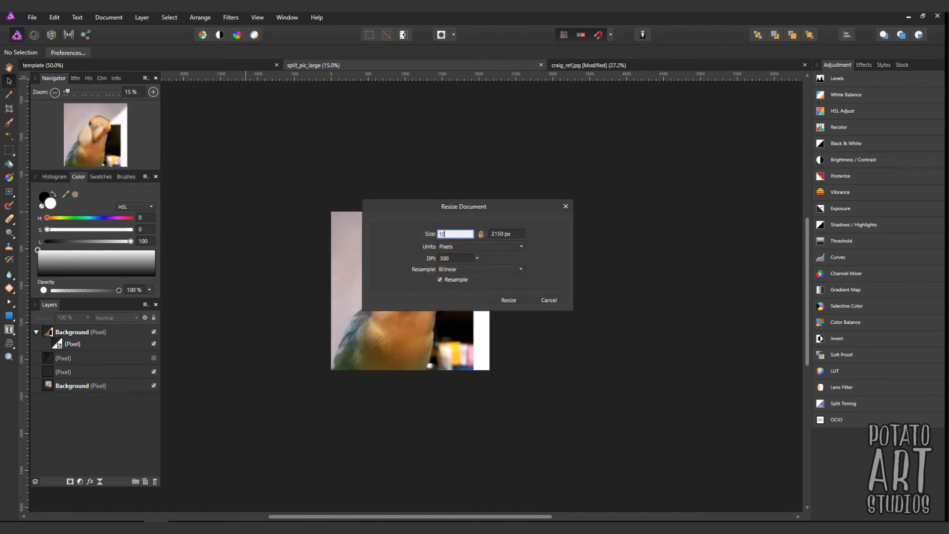
click(507, 299)
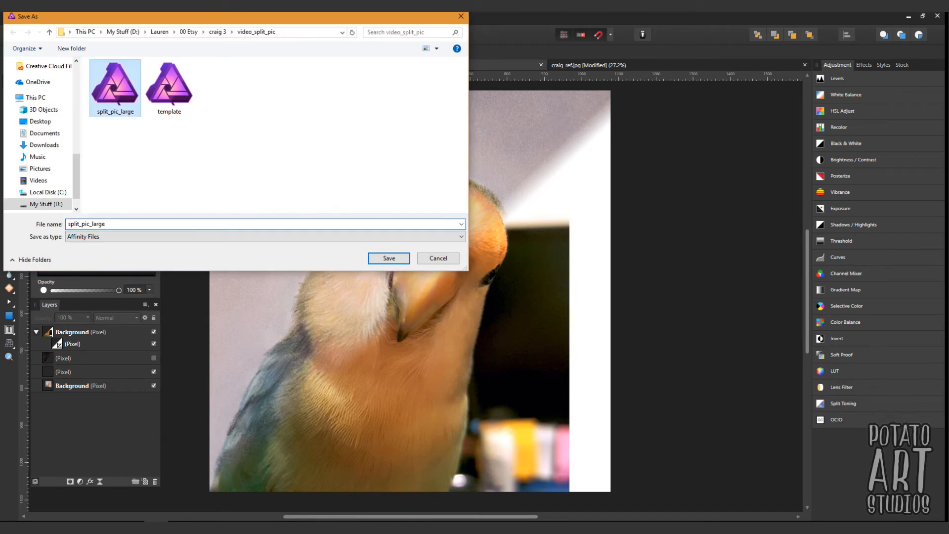
text(split_pic_s)
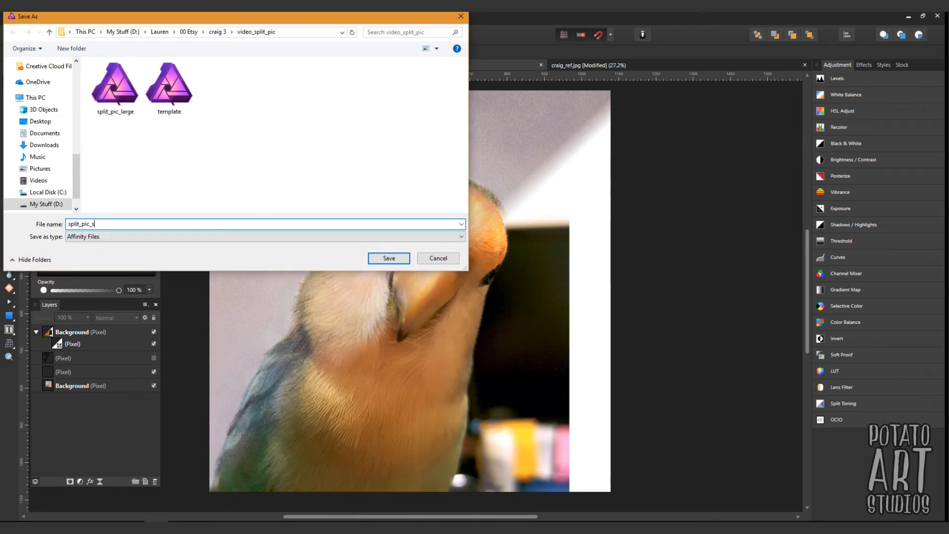
click(388, 258)
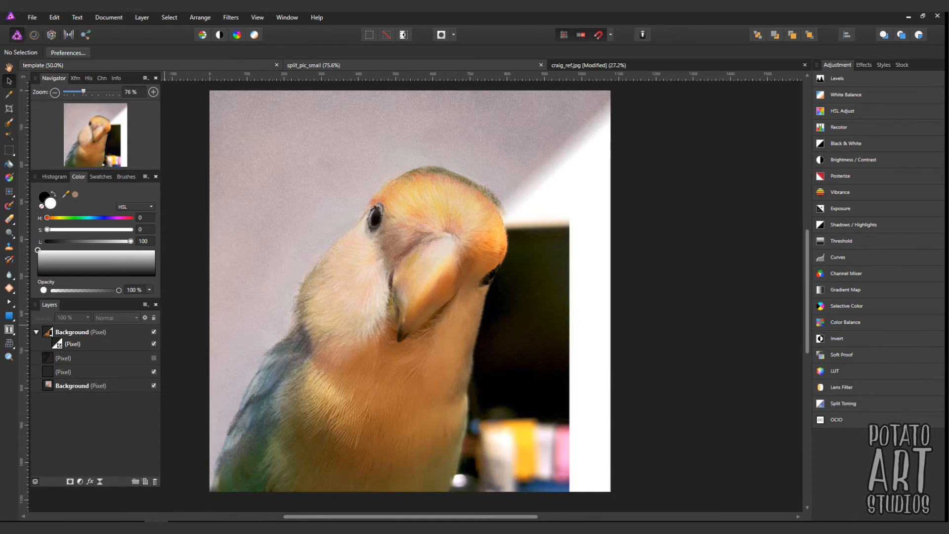
Check the template's pixel size in Resize Document, then close the dialog
click(109, 17)
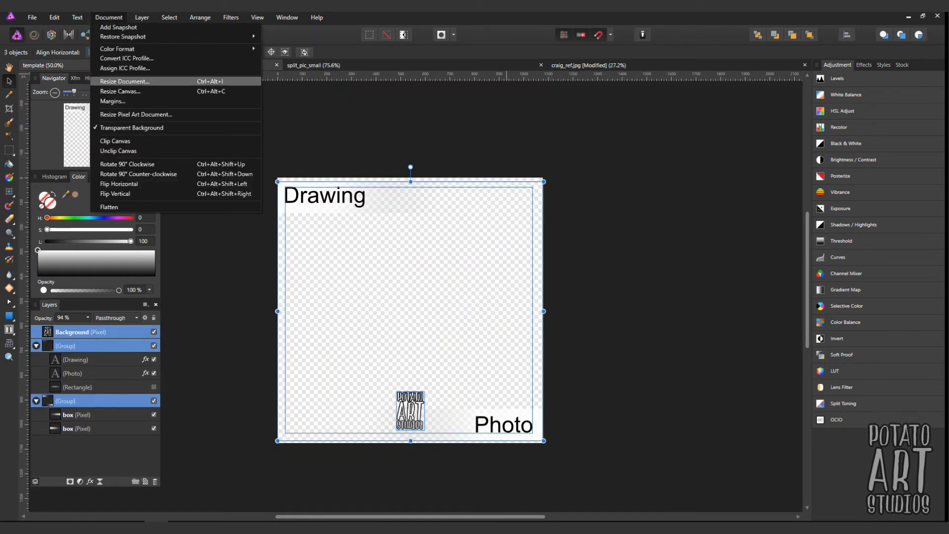
click(124, 81)
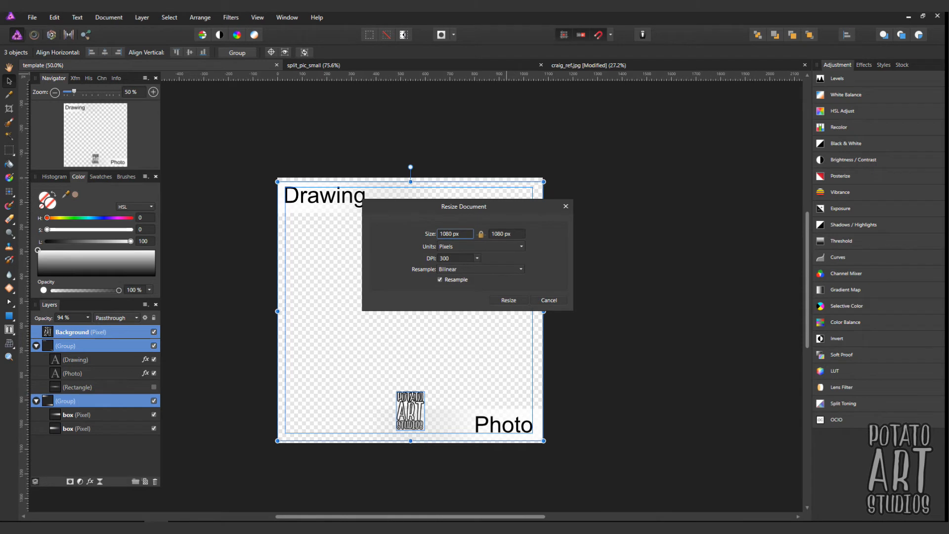
click(547, 300)
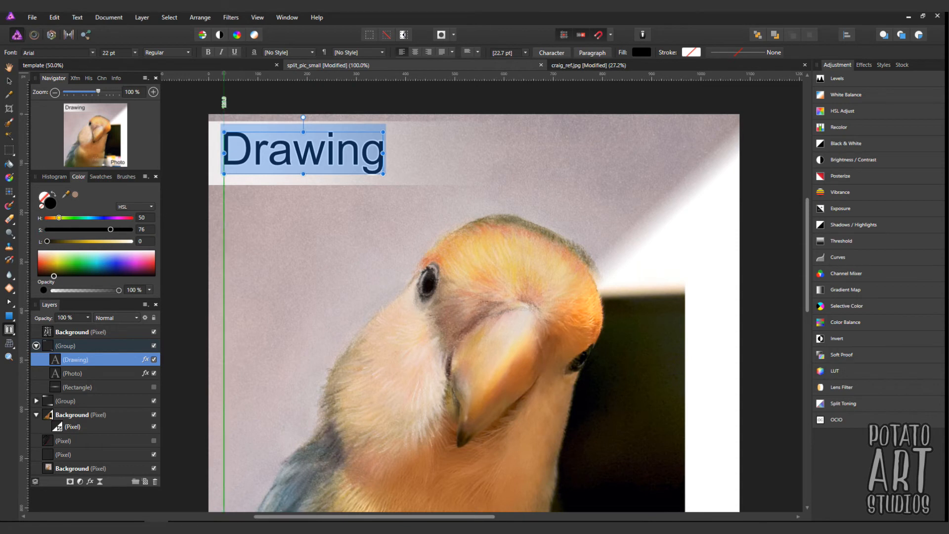
Select the Drawing label and browse the font list for a new typeface
click(58, 52)
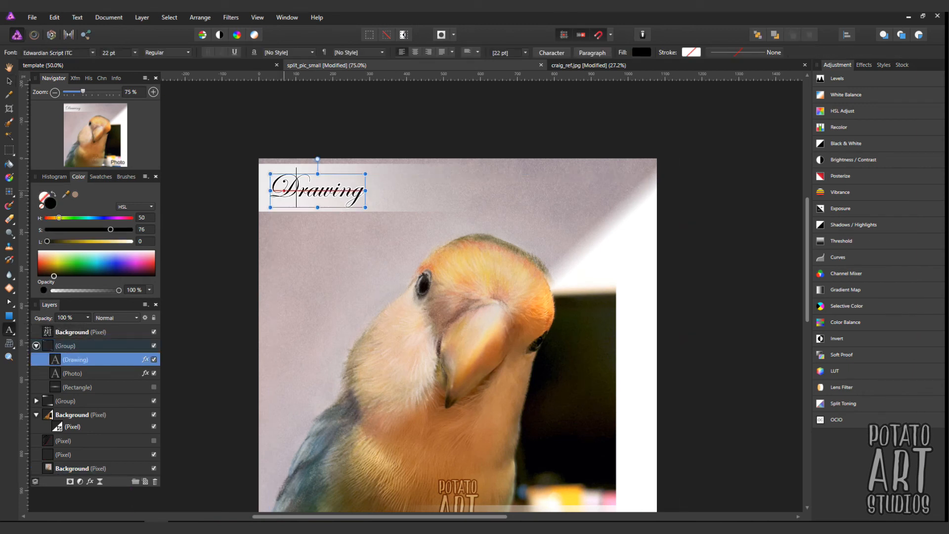
click(53, 52)
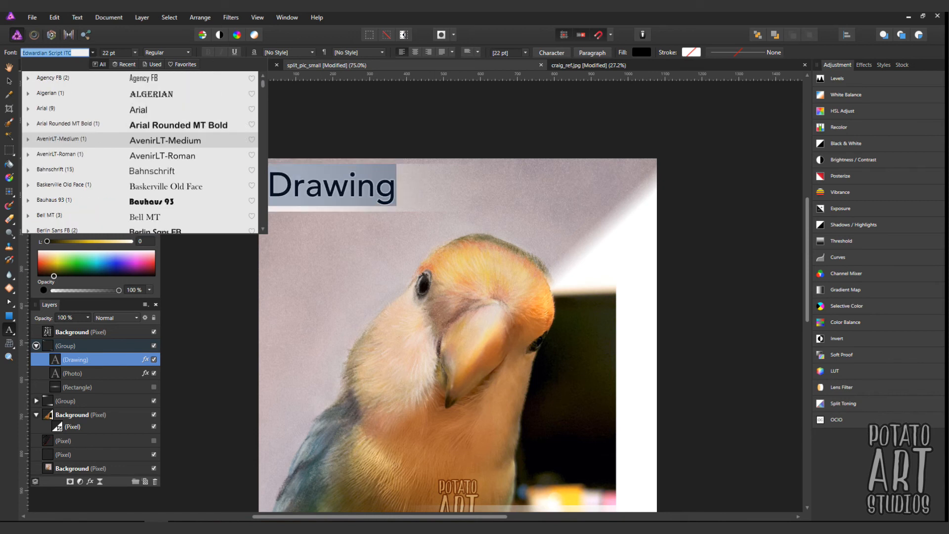
scroll(down, 3)
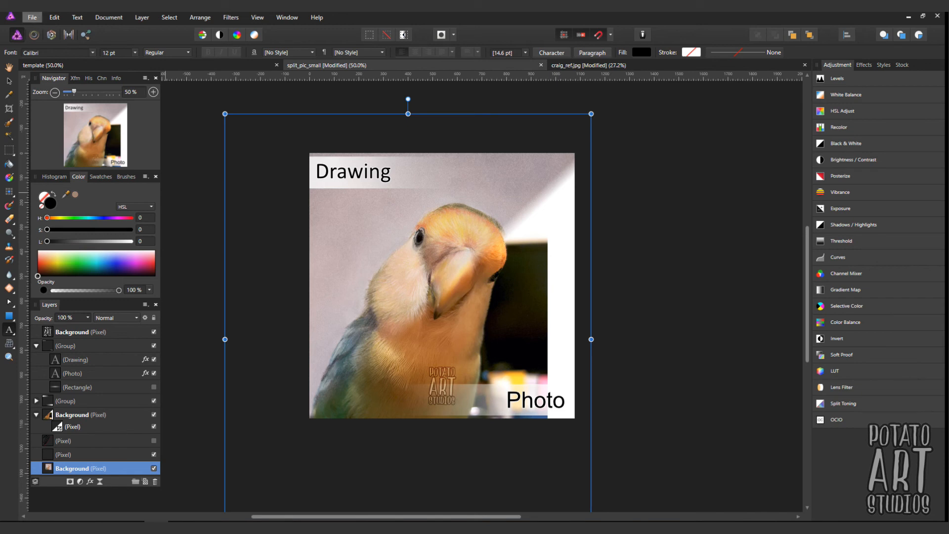
Export a 1080 px JPEG named split_pic_small and view it full-screen in Photos
click(31, 17)
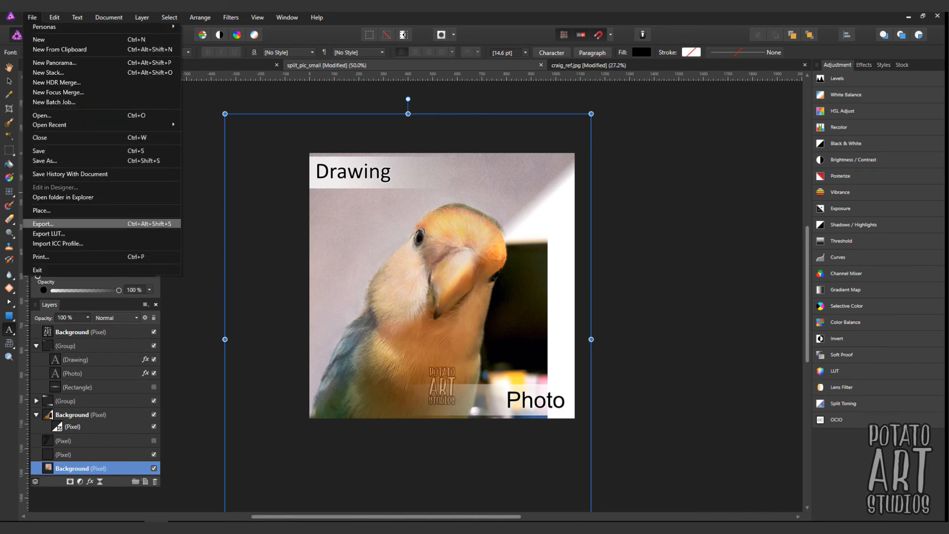
click(43, 224)
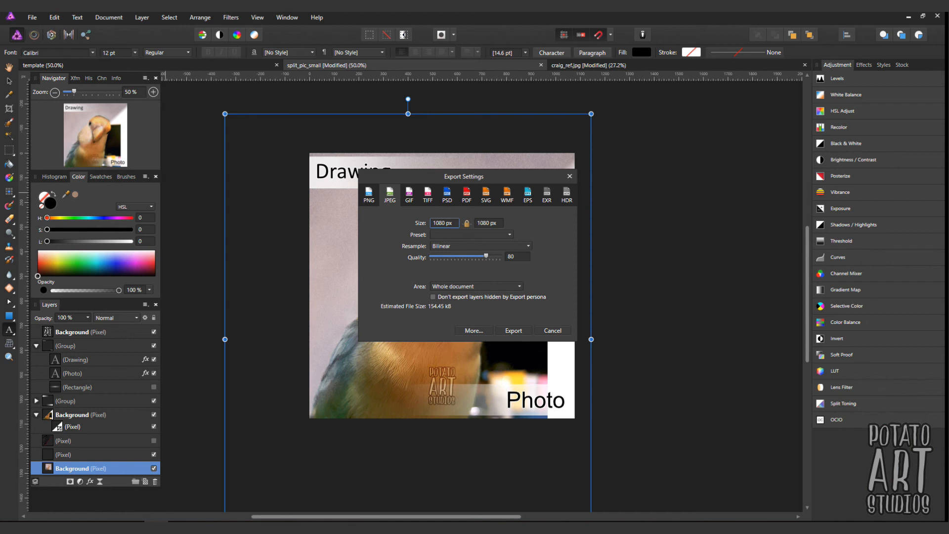
click(513, 331)
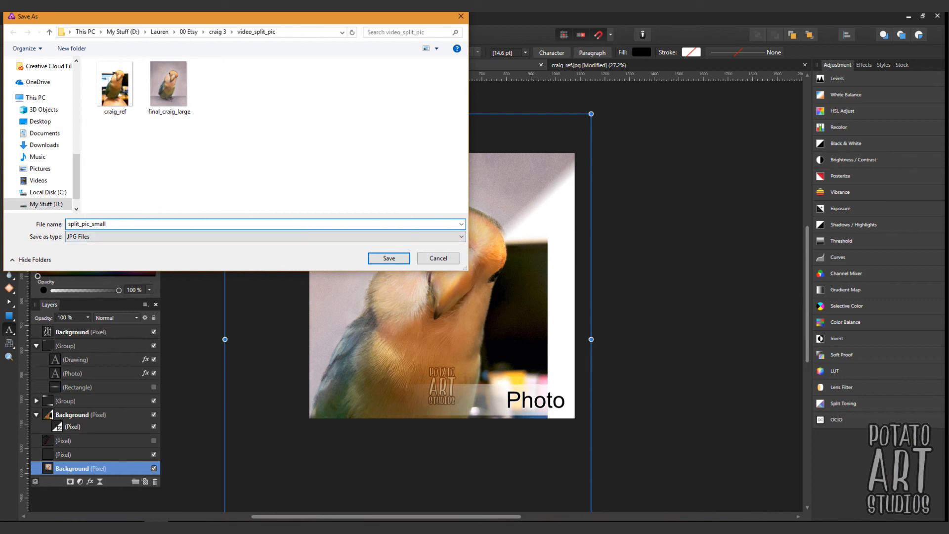
click(388, 258)
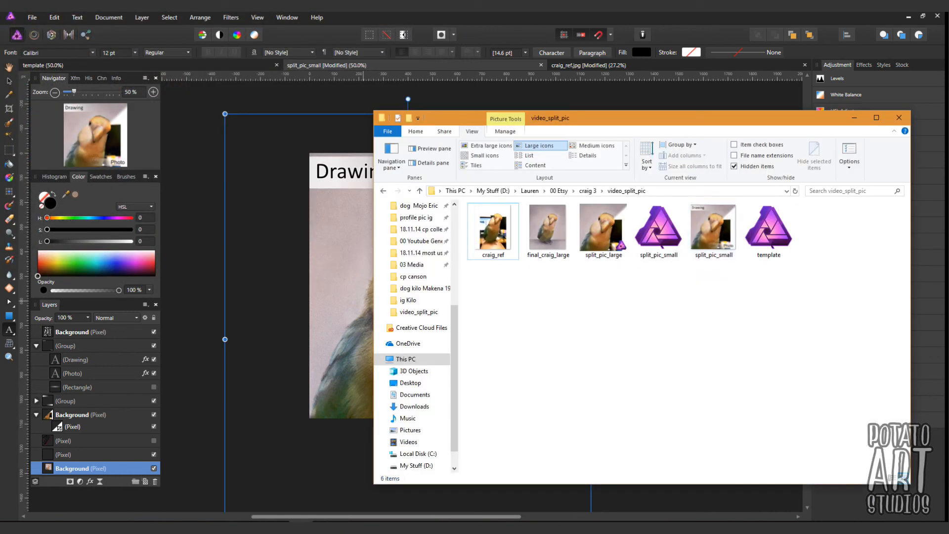
mouse_move(713, 230)
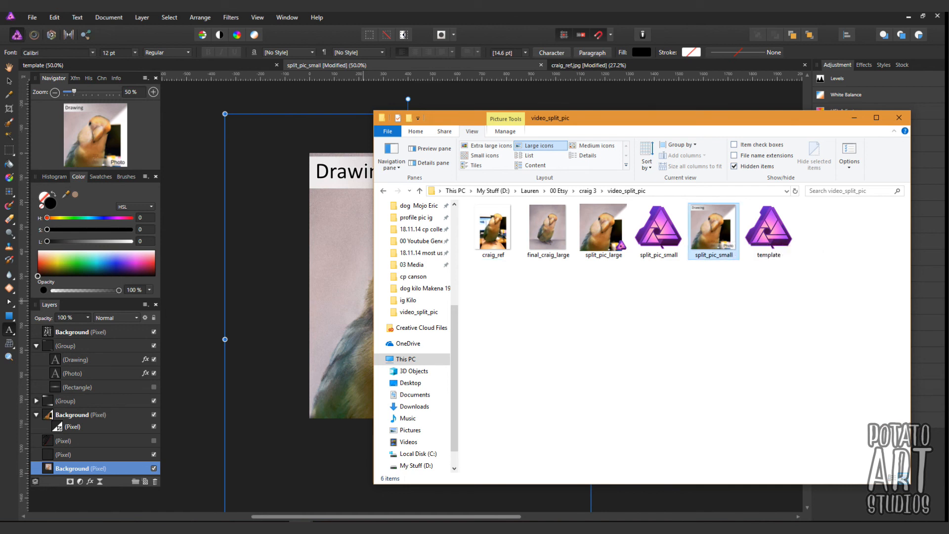
double_click(712, 229)
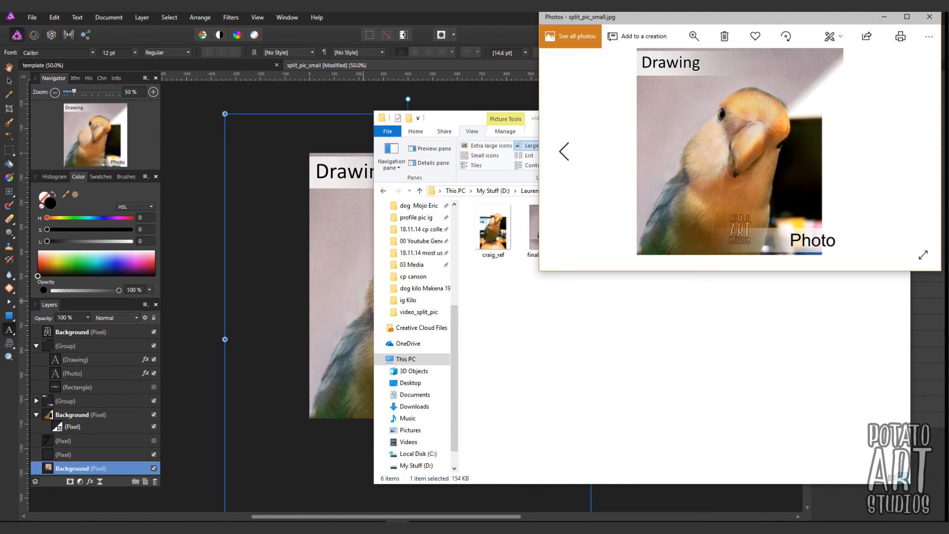
click(912, 17)
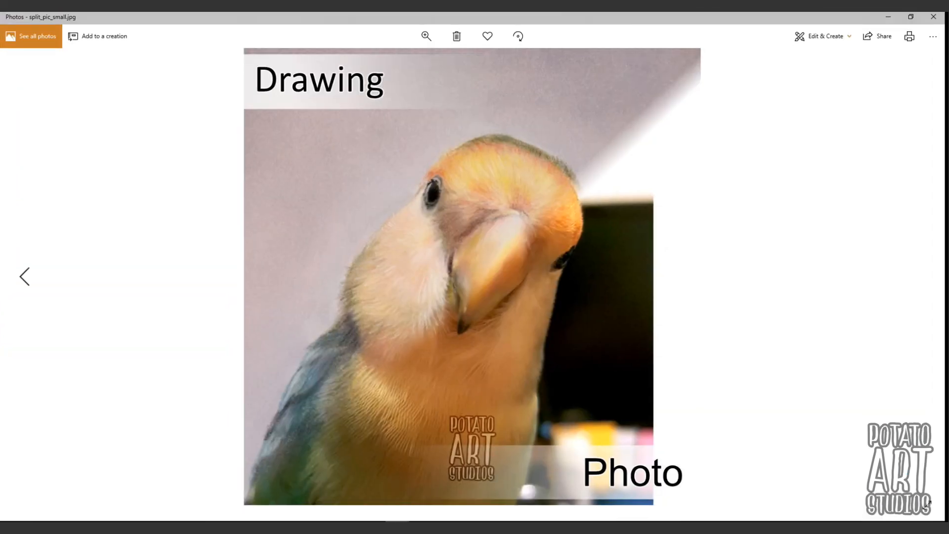